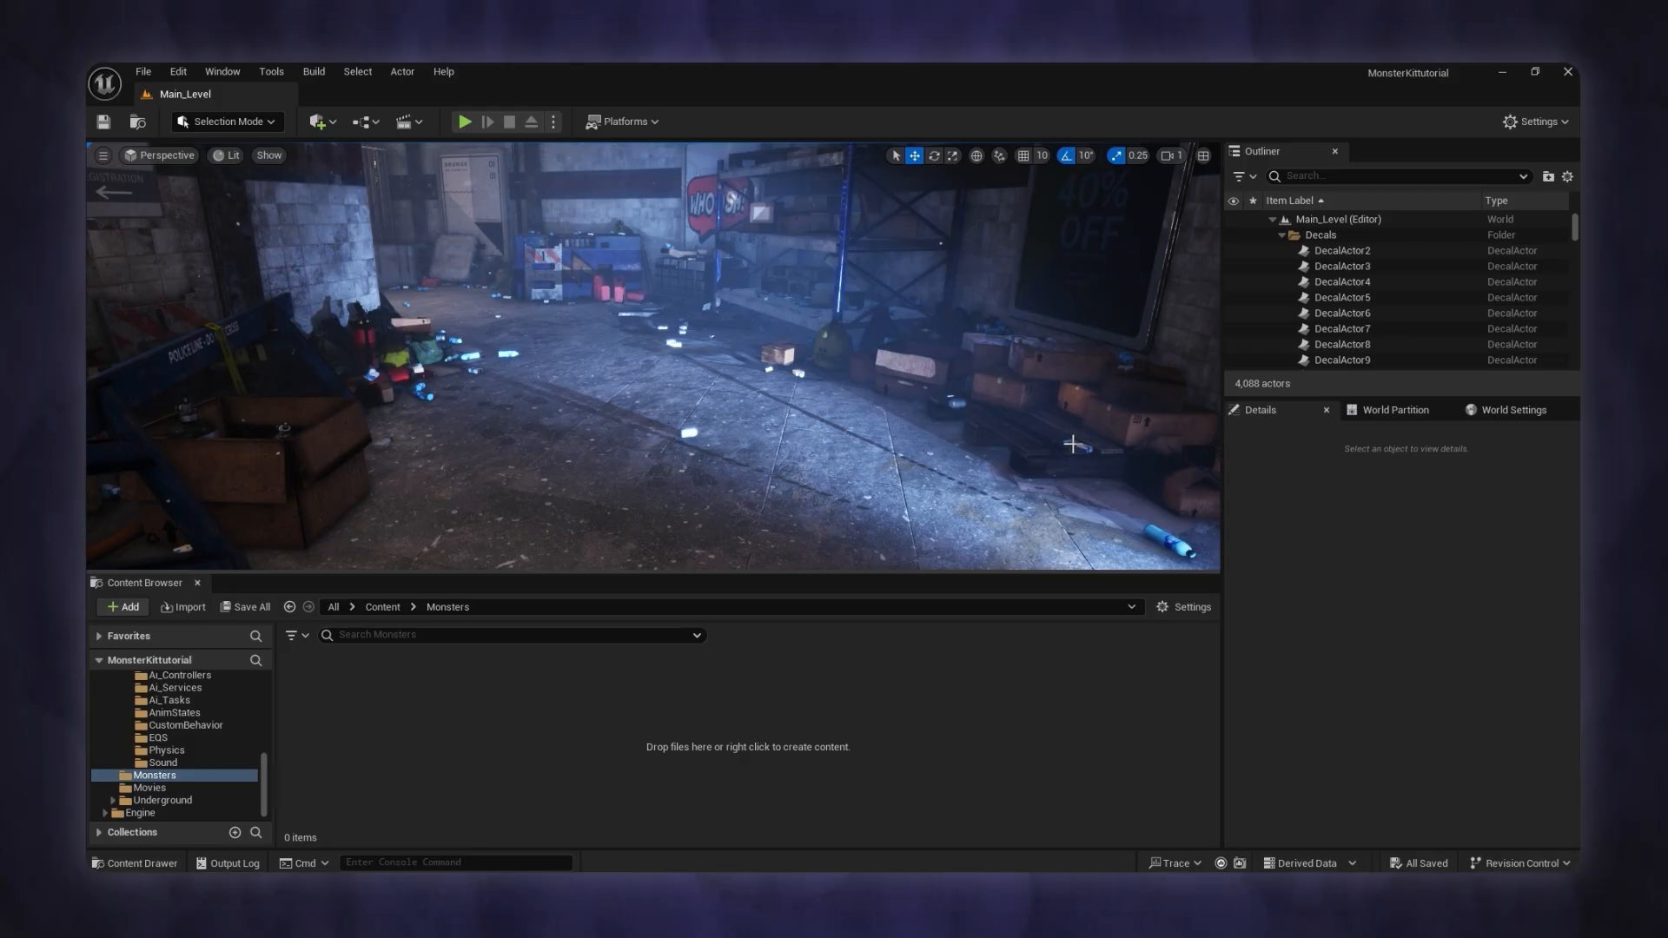
Step: Start a new Blueprint Class and search 'Mons' for the monster parent class
{"action": "left_click", "coordinate": [121, 608]}
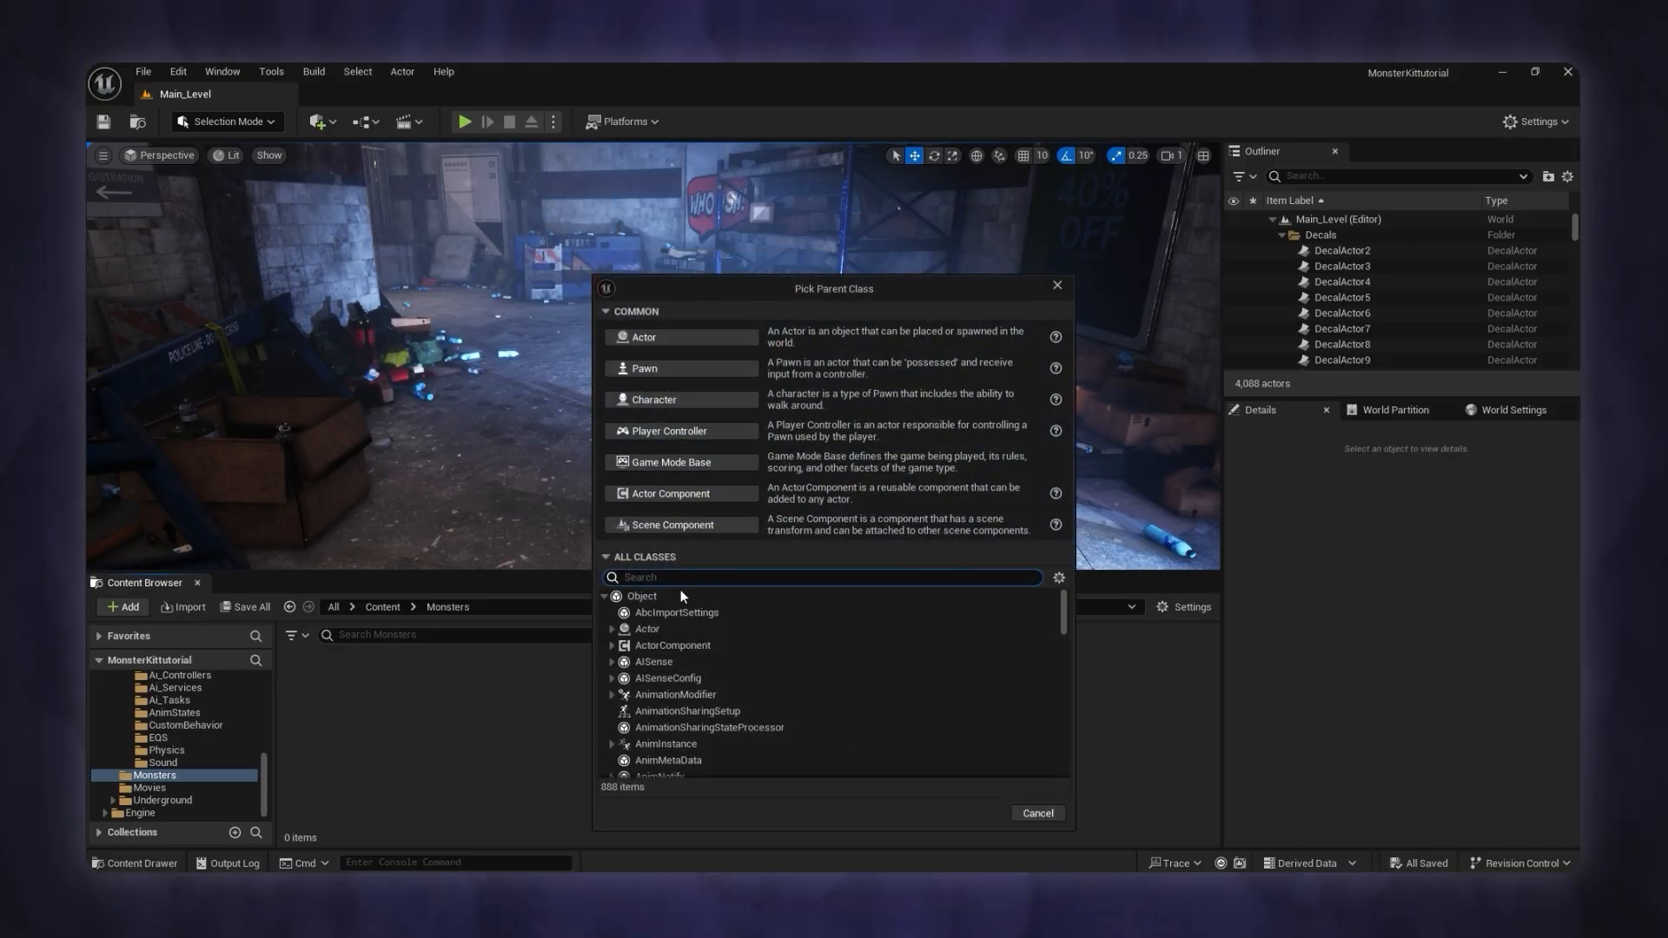
{"action": "type", "text": "Mons"}
{"action": "type", "text": "BP_CreepyGirl"}
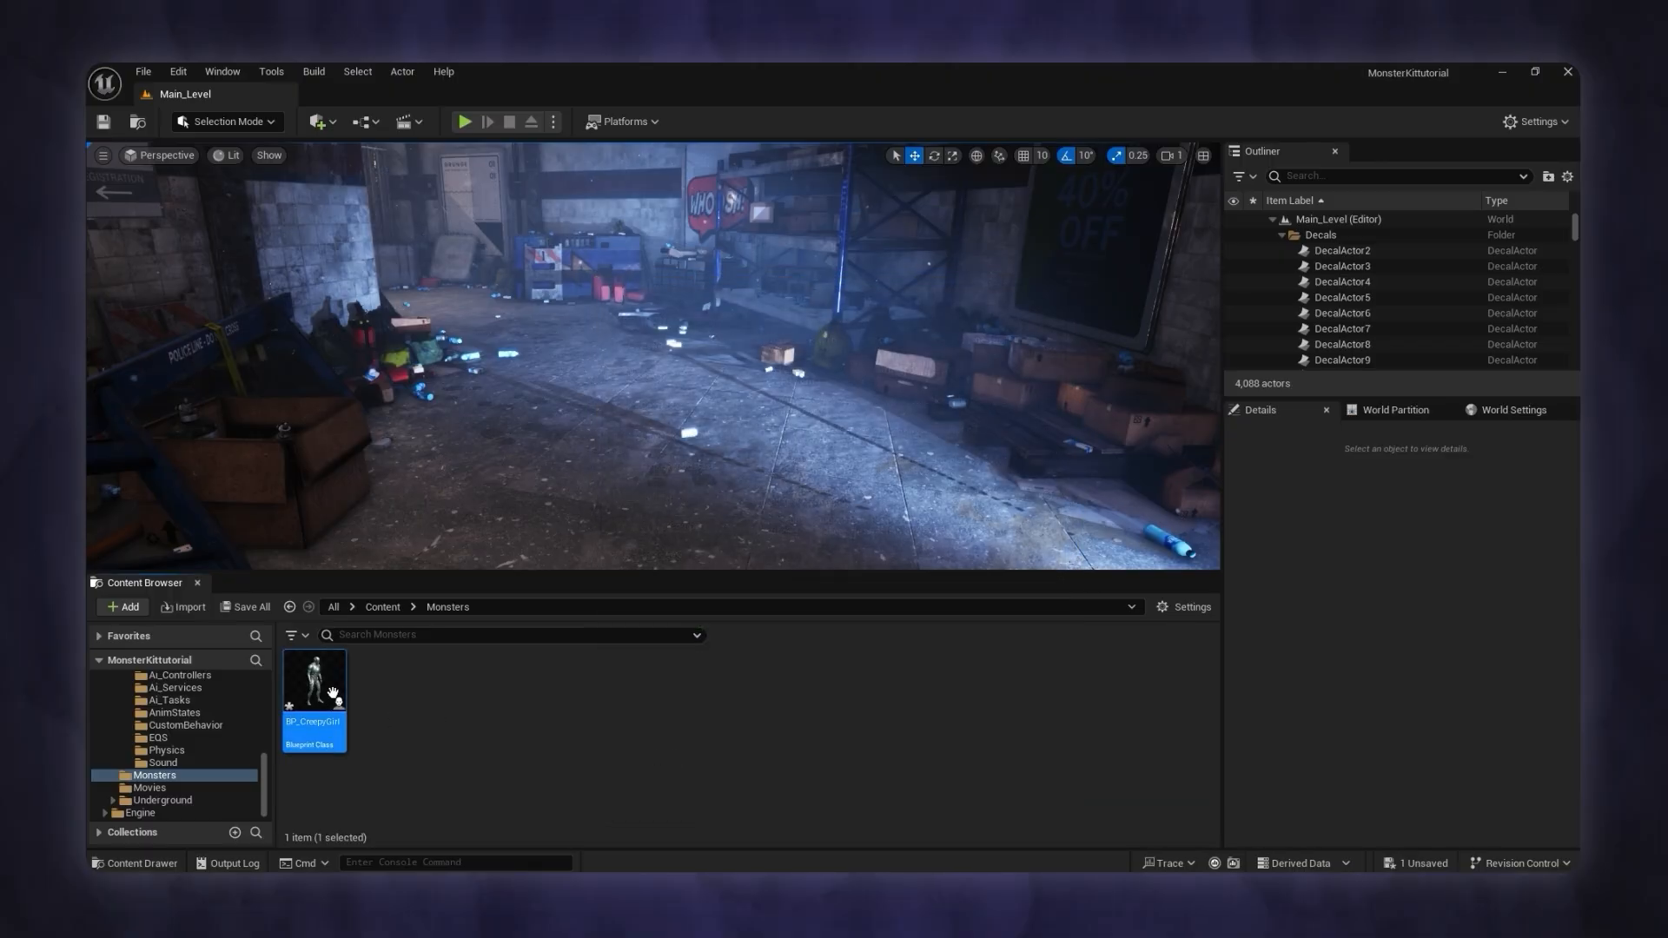
{"action": "mouse_move", "coordinate": [394, 733]}
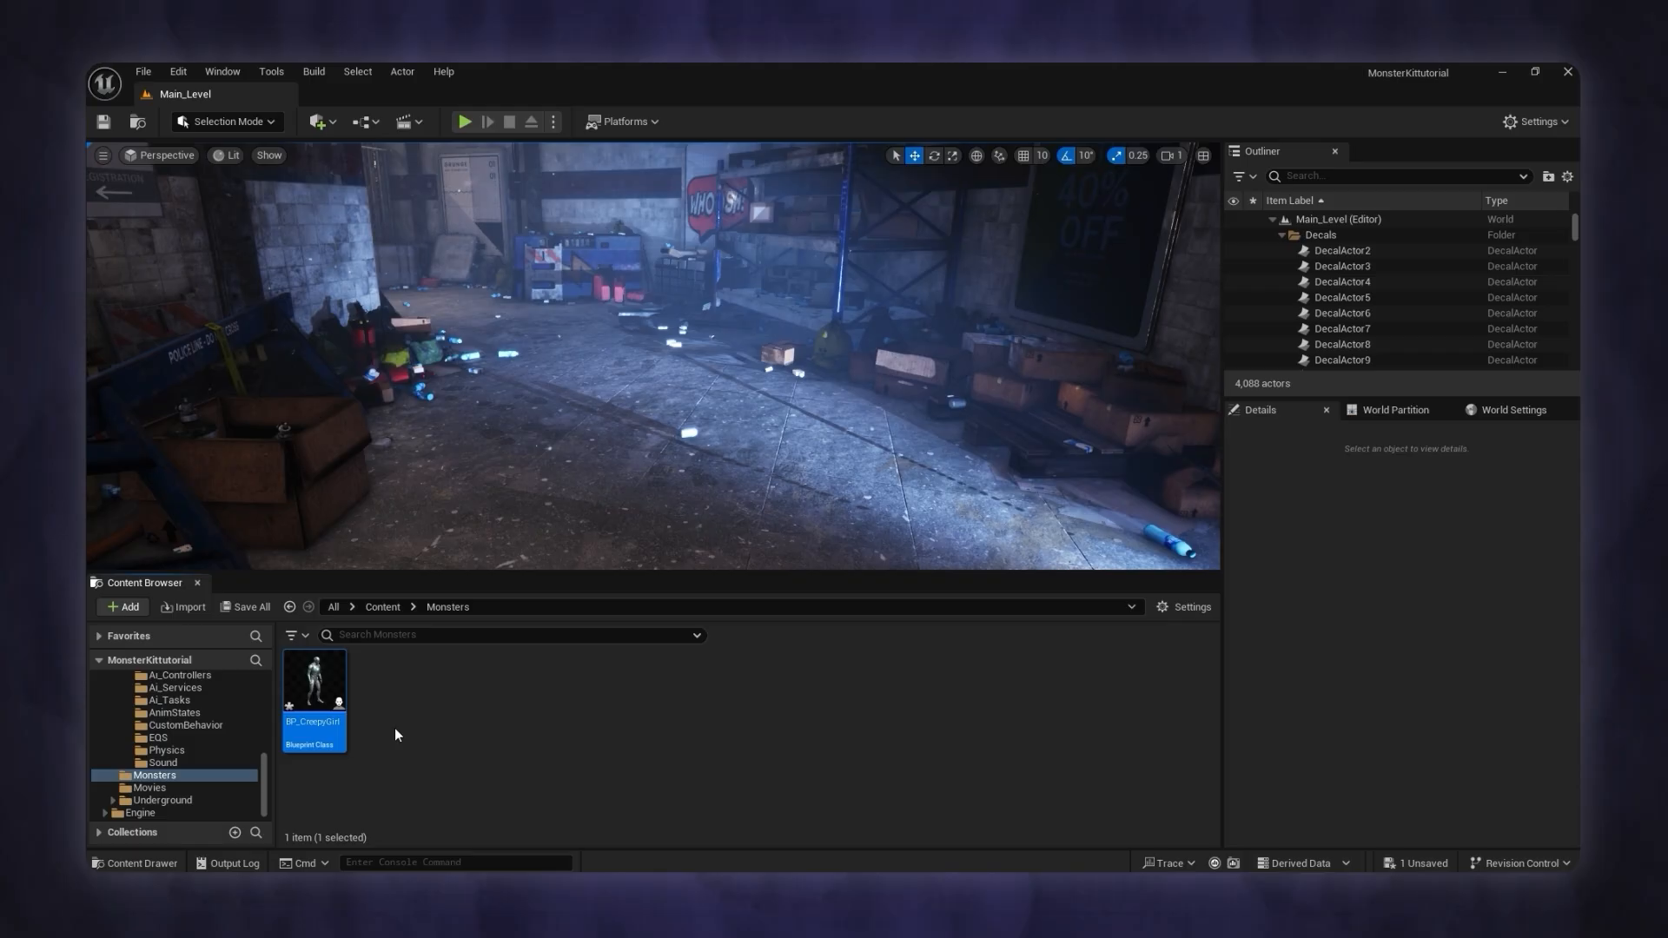
Step: Create a Data Asset based on PDA_MonsterData, named CreepyMonster1
{"action": "left_click", "coordinate": [122, 606]}
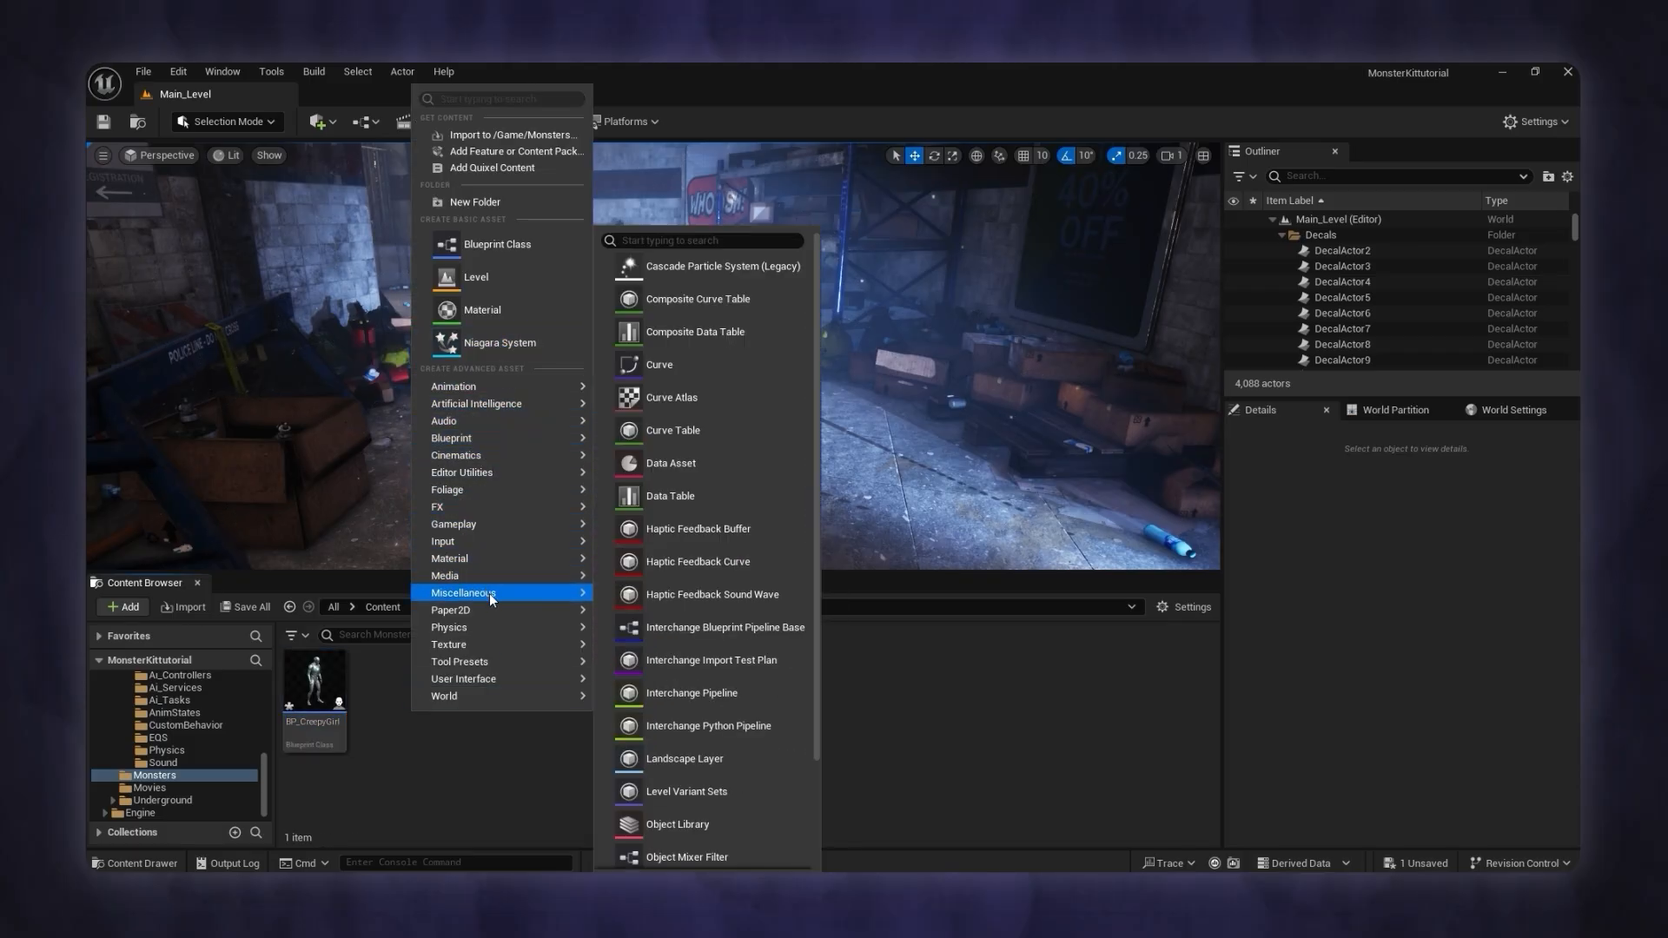
{"action": "left_click", "coordinate": [671, 463]}
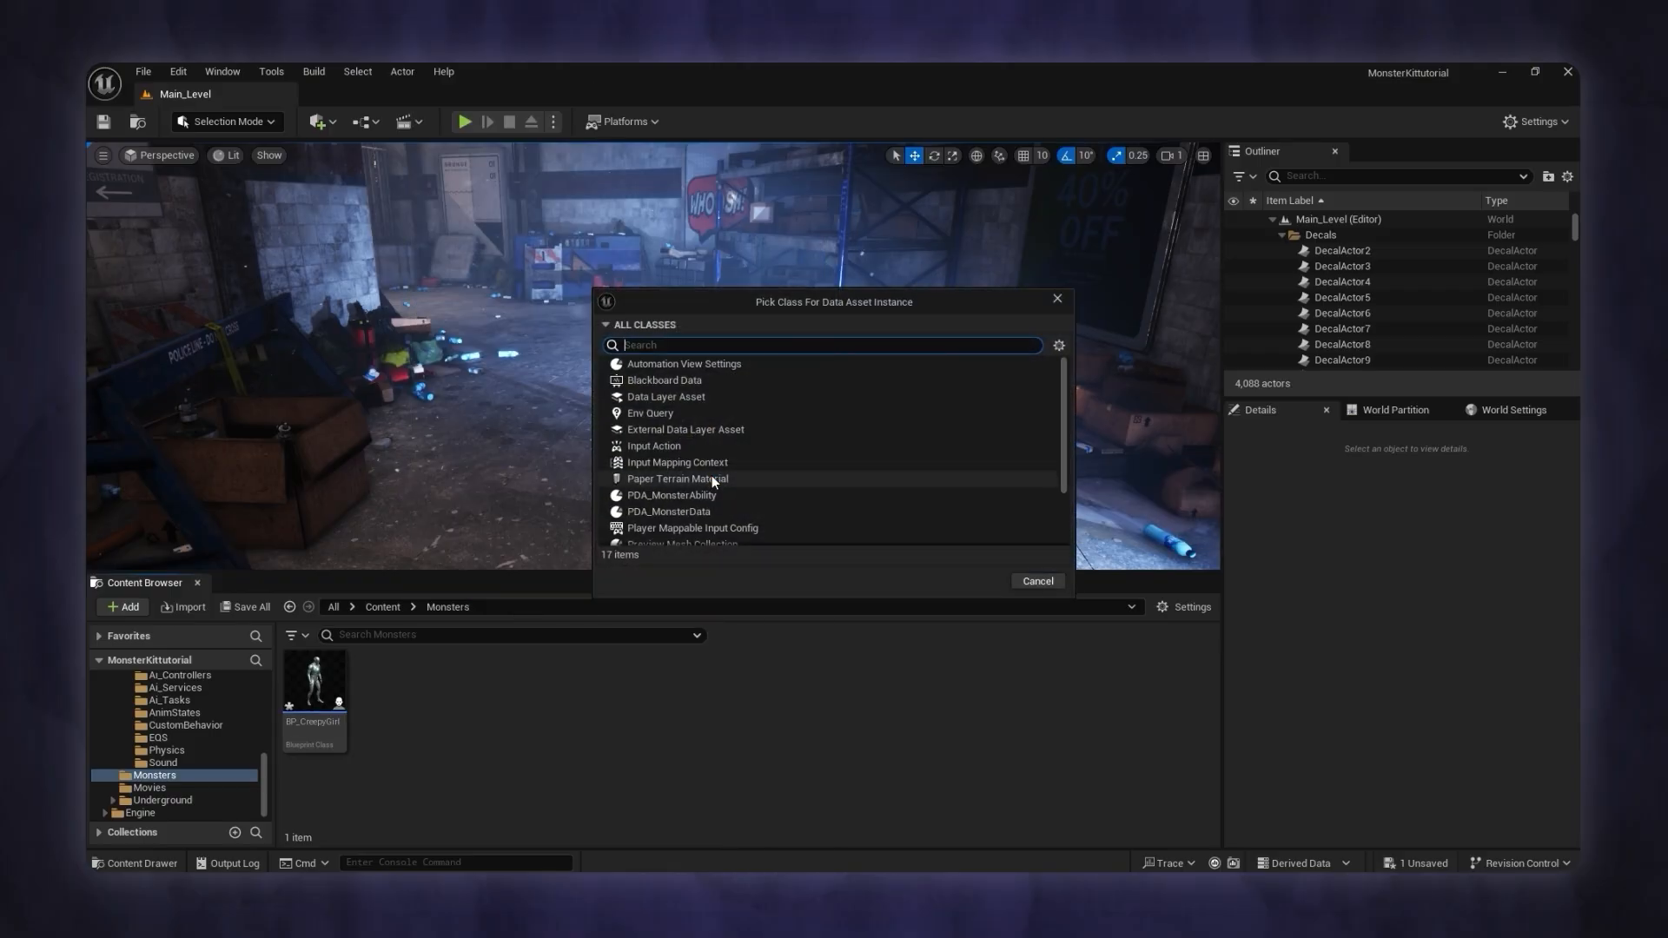
{"action": "type", "text": "Monster"}
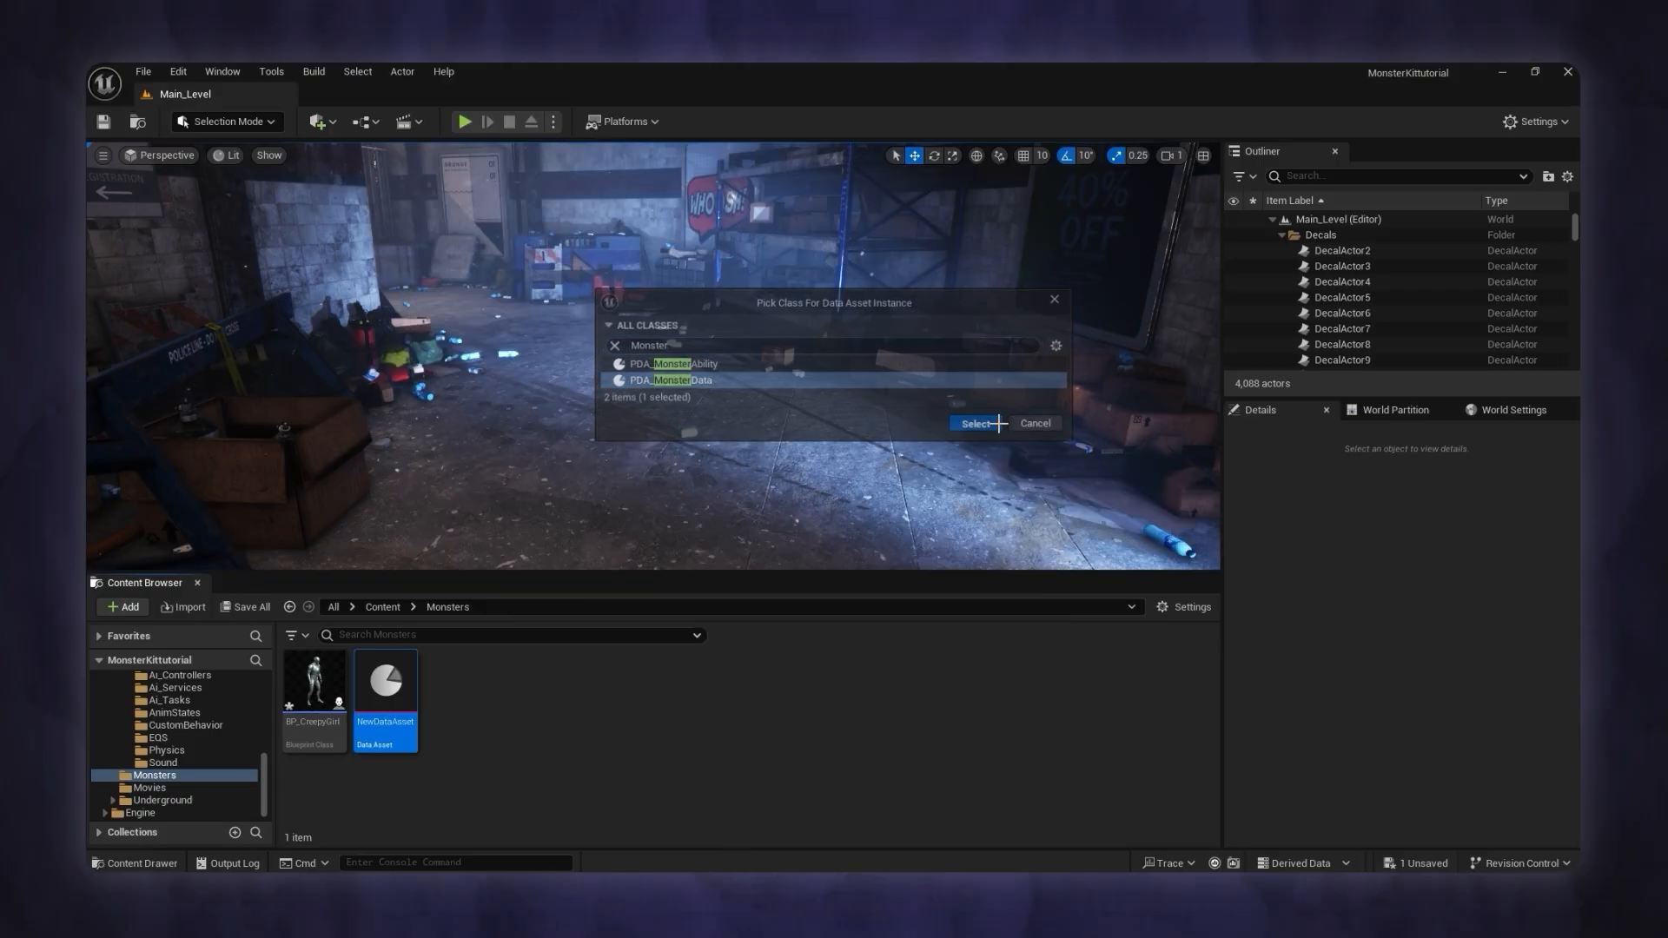
{"action": "left_click", "coordinate": [973, 424]}
{"action": "type", "text": "CreepyMonster1"}
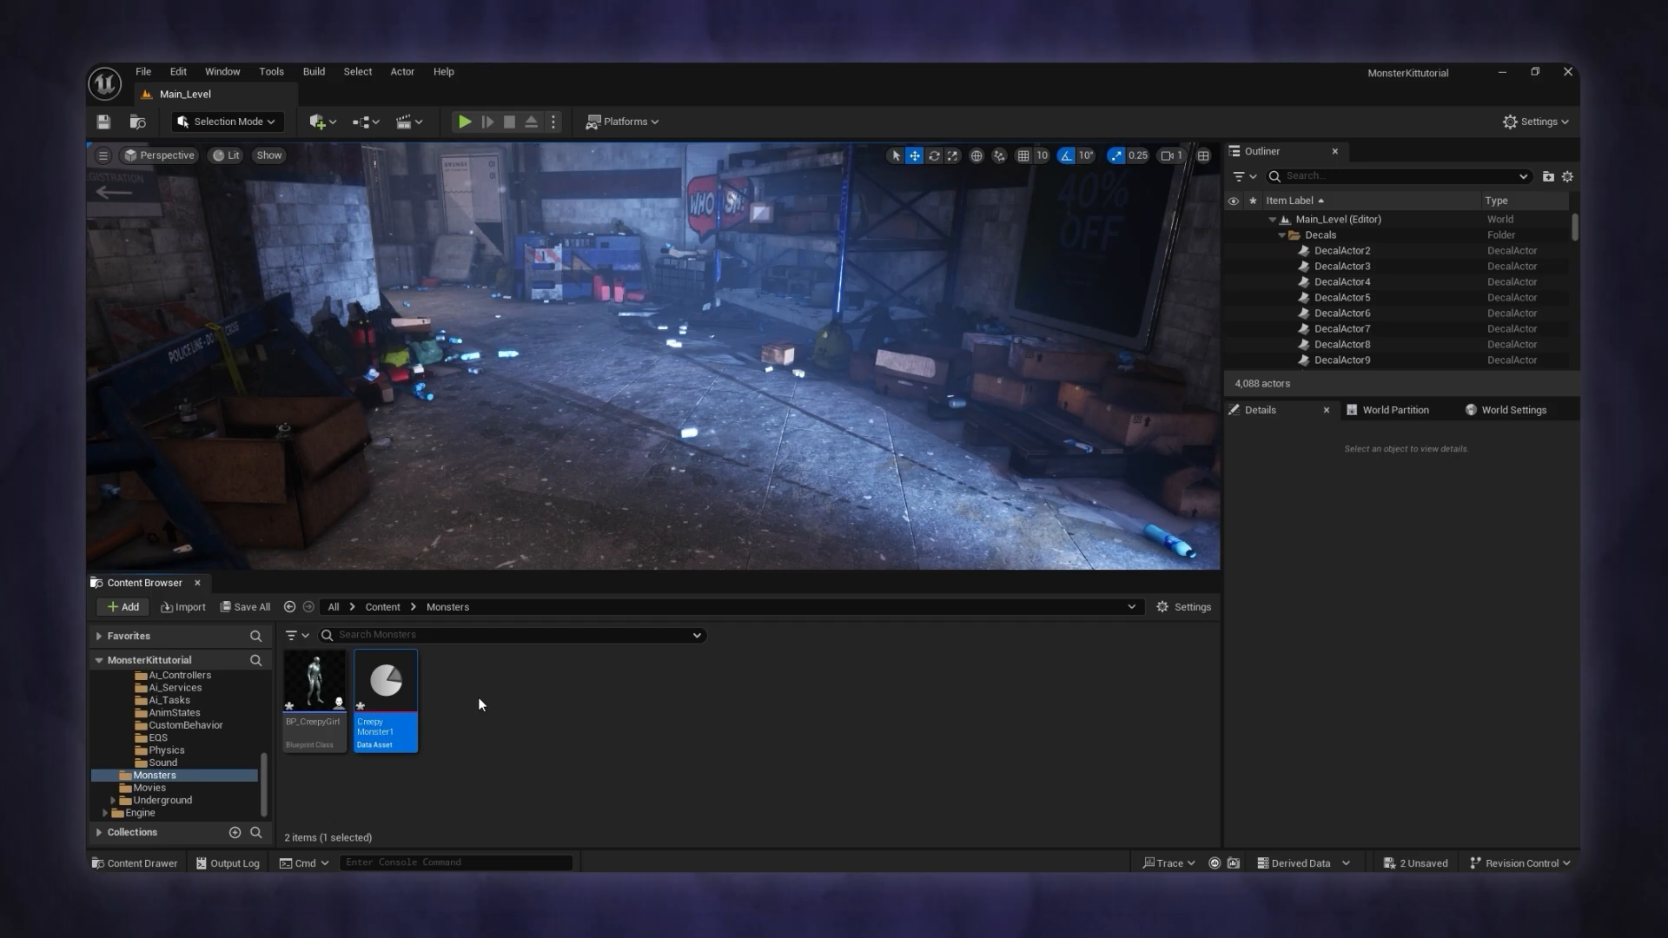
Step: Open CreepyMonster1 and review its Behavior and Damage And Death categories
{"action": "double_click", "coordinate": [386, 678]}
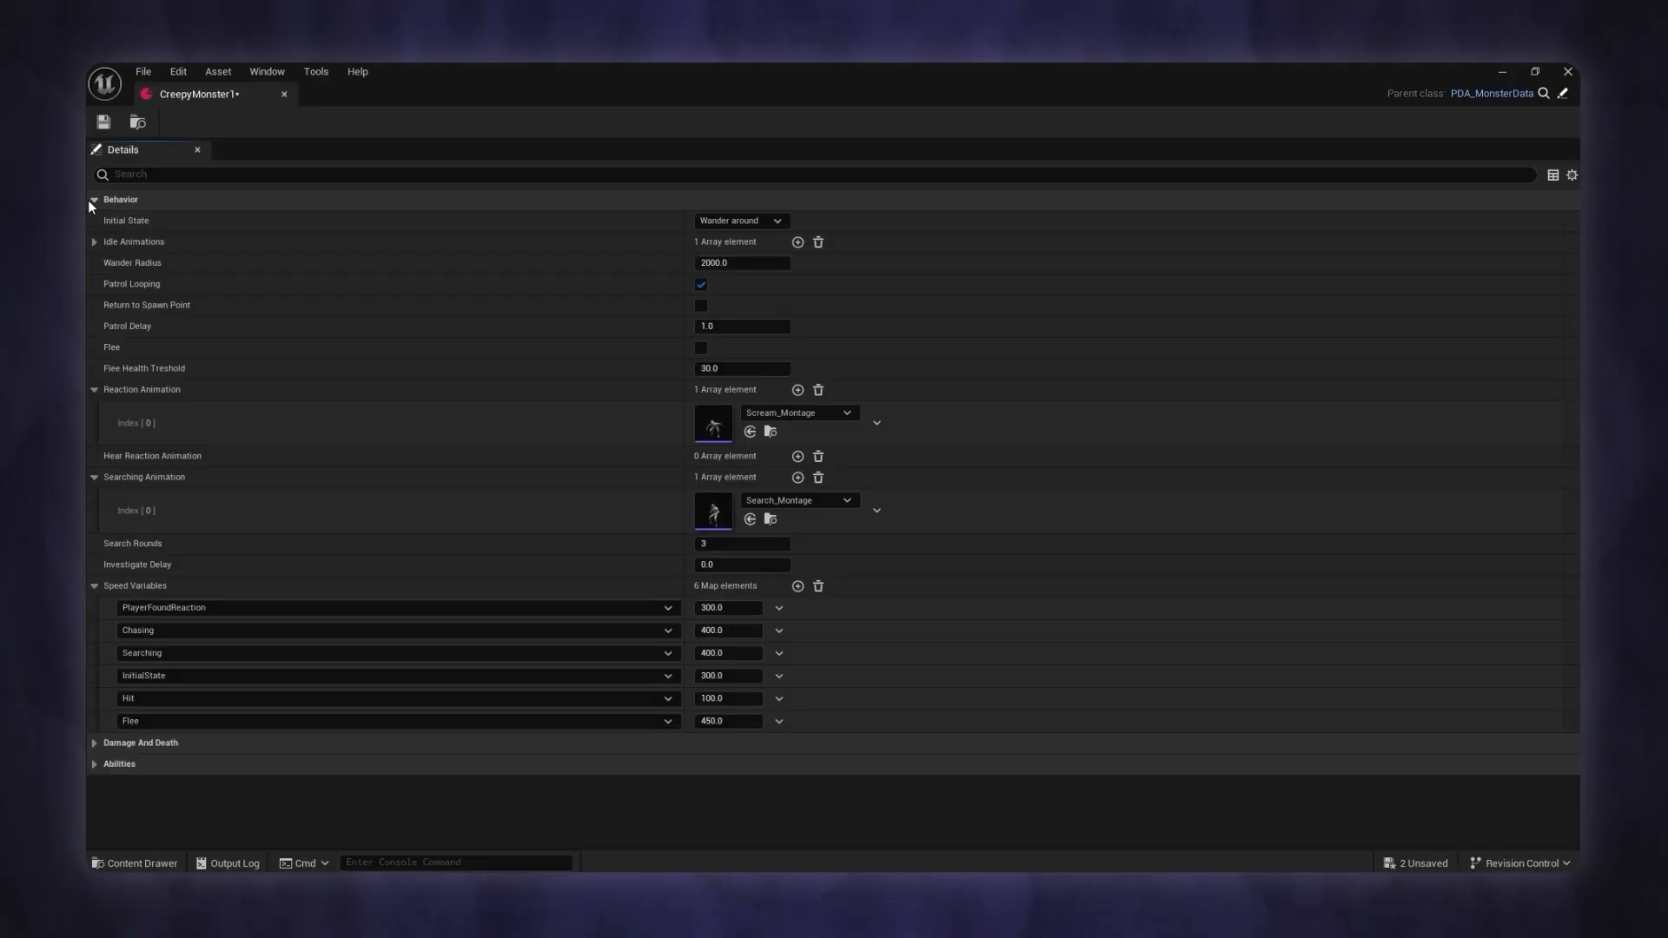
{"action": "mouse_move", "coordinate": [476, 452]}
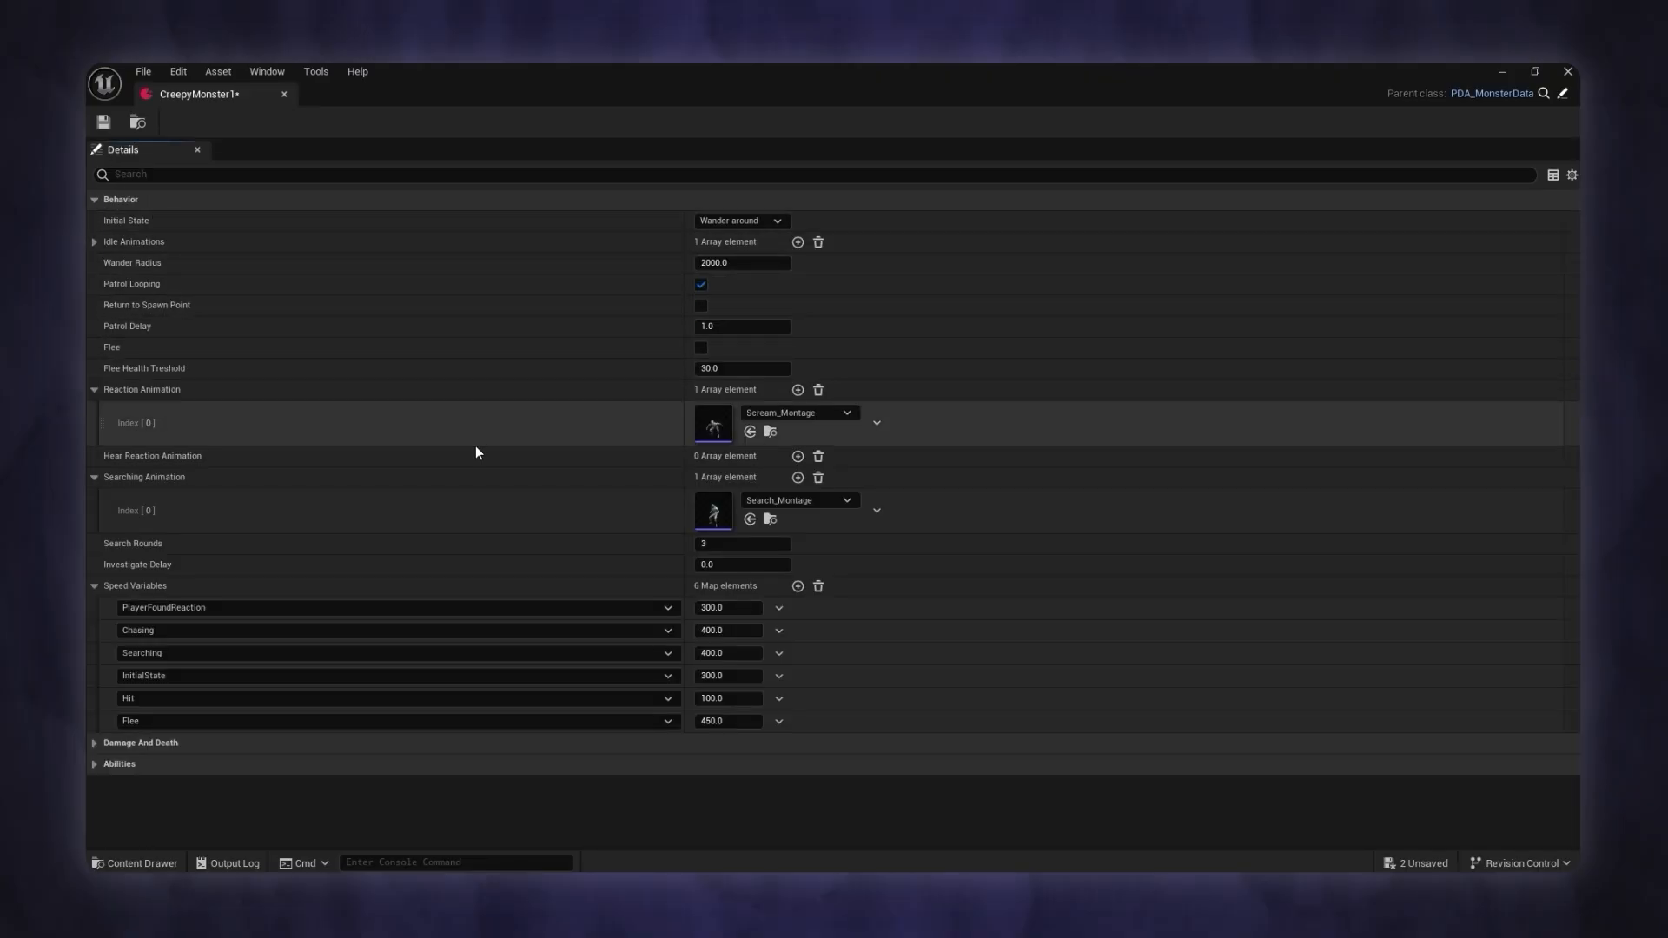
{"action": "left_click", "coordinate": [741, 220]}
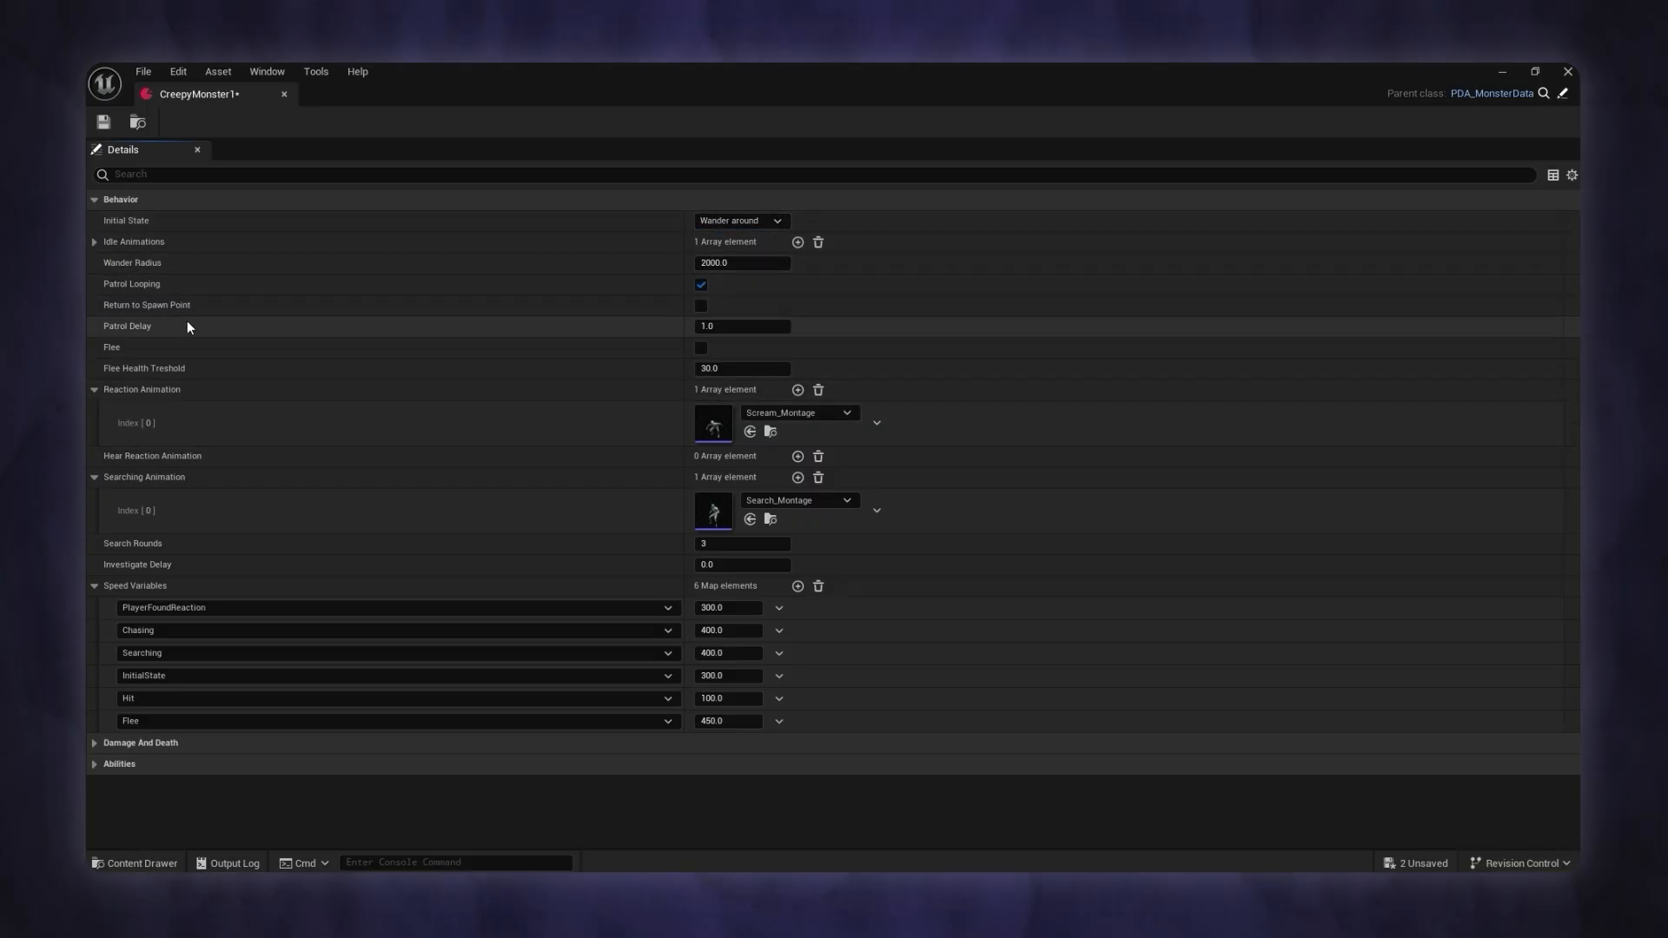
{"action": "left_click", "coordinate": [94, 199]}
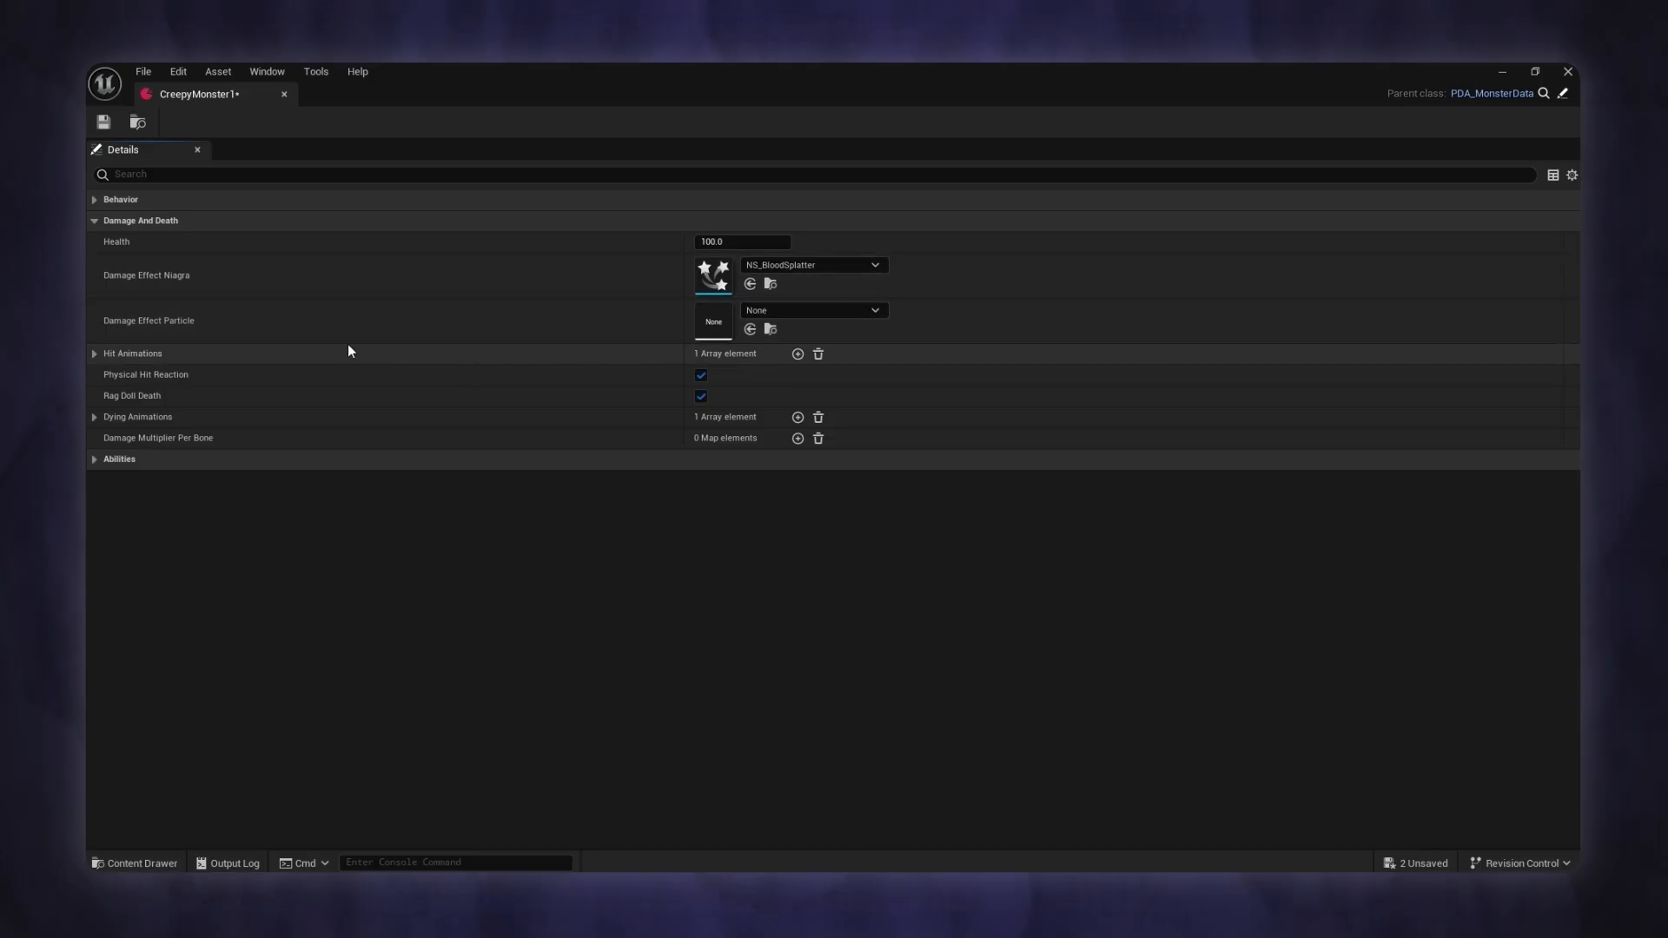
{"action": "left_click", "coordinate": [94, 221]}
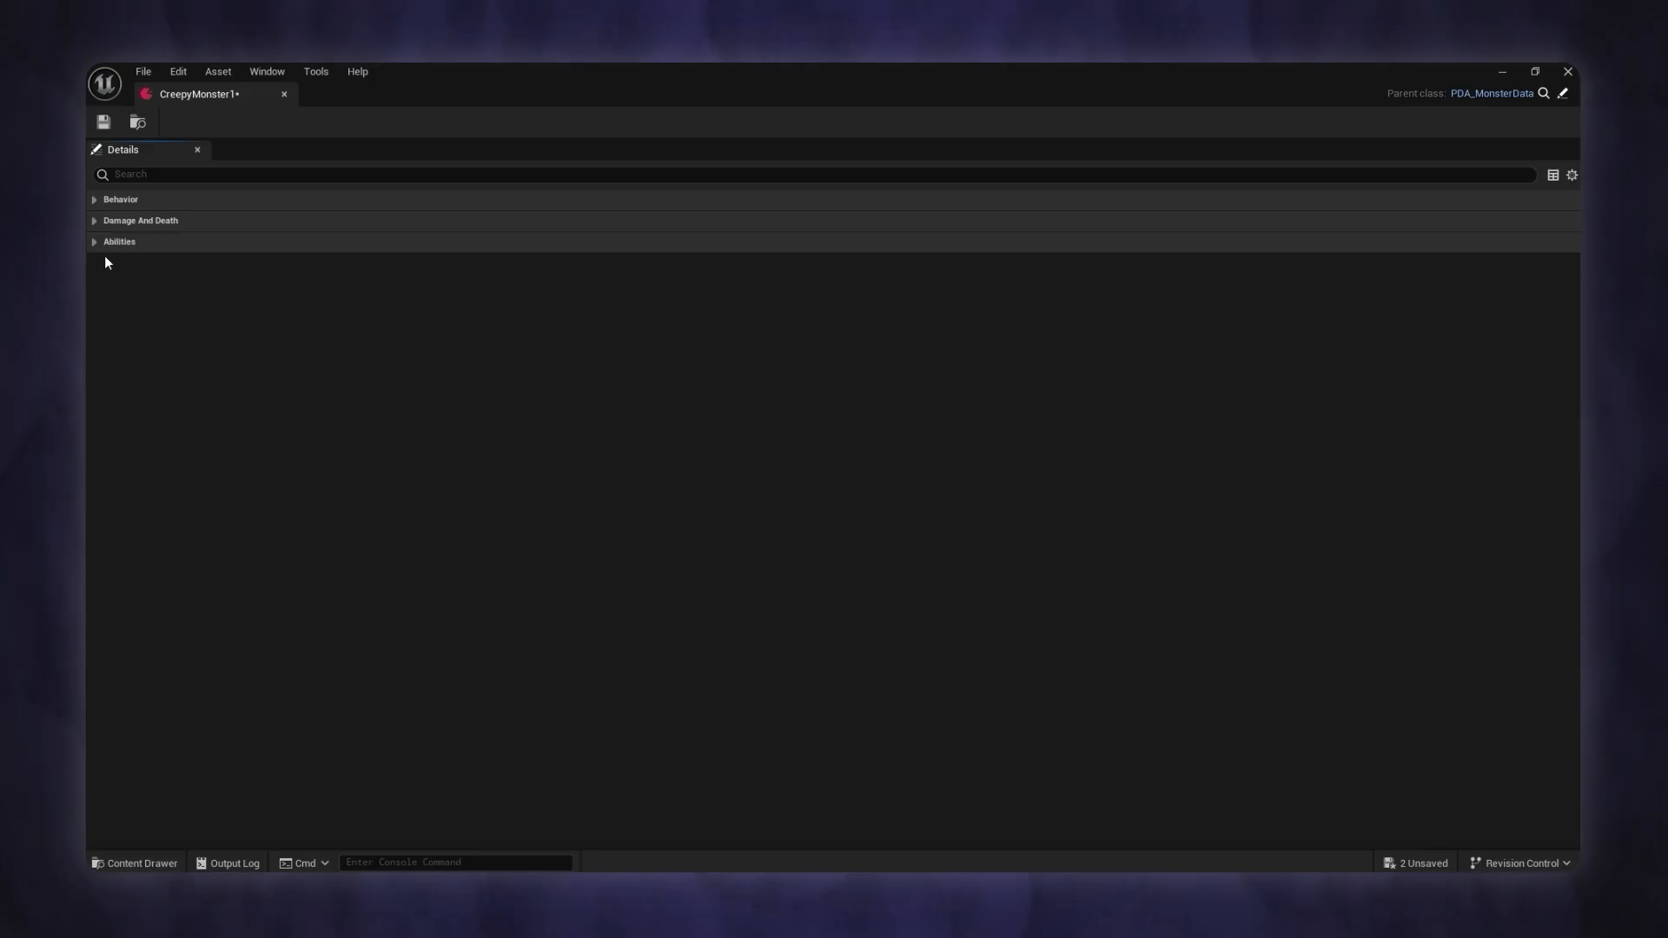
Step: Expand Abilities, add an entry and duplicate the second one to reach three entries
{"action": "left_click", "coordinate": [94, 242]}
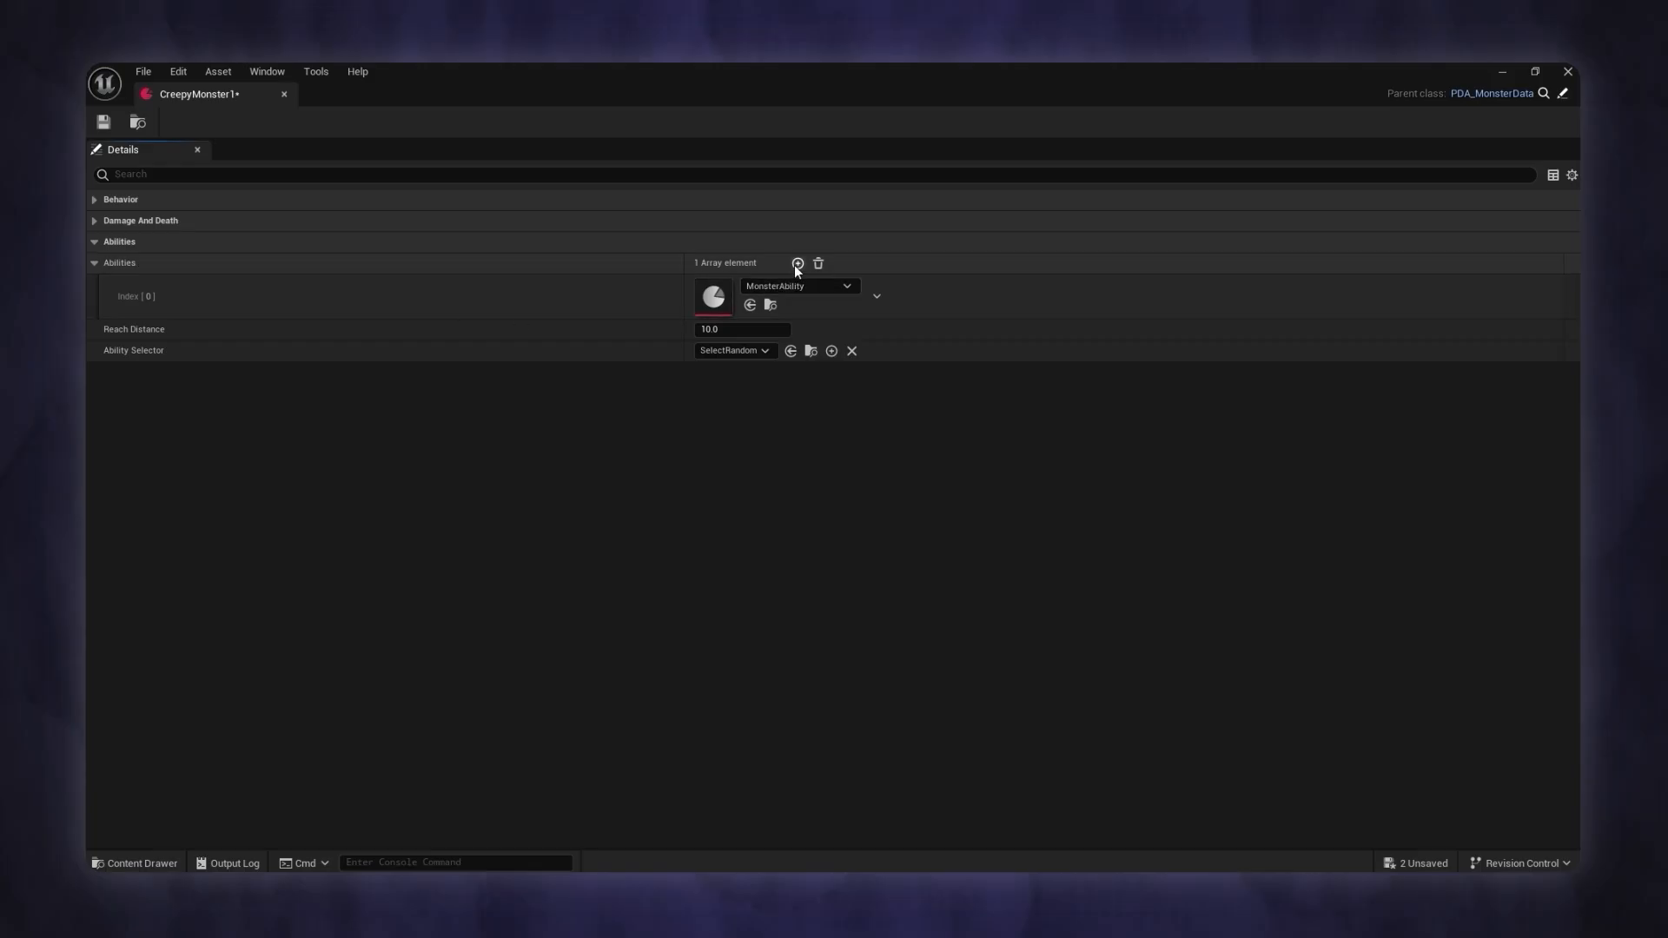
{"action": "left_click", "coordinate": [798, 262]}
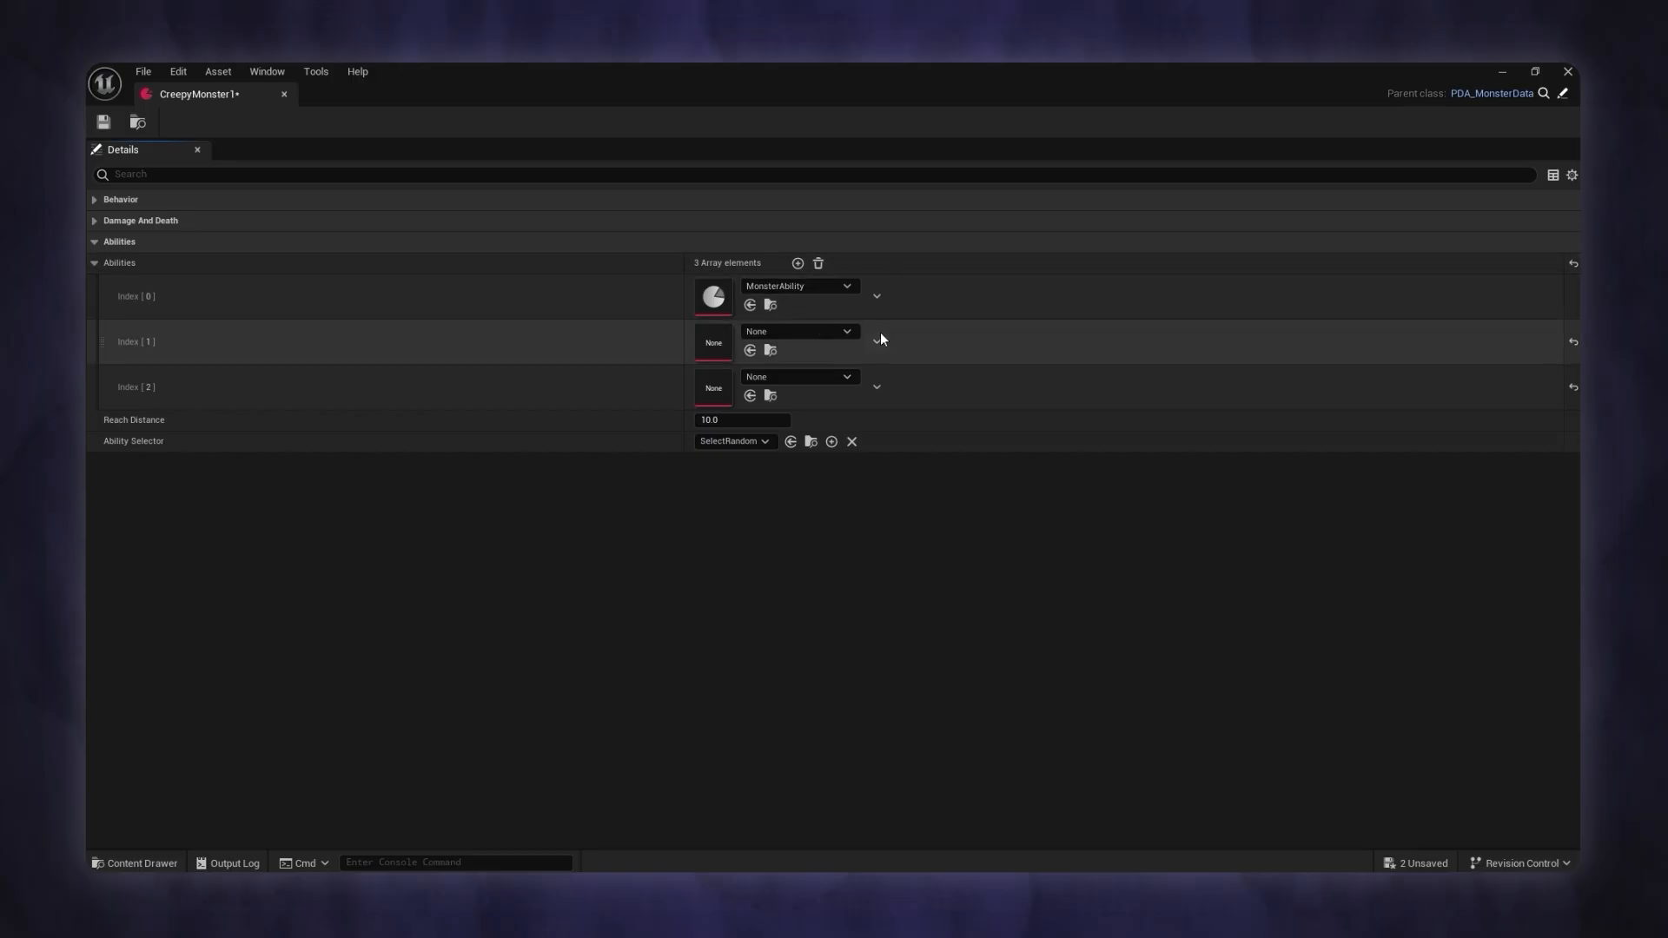
{"action": "left_click", "coordinate": [876, 342]}
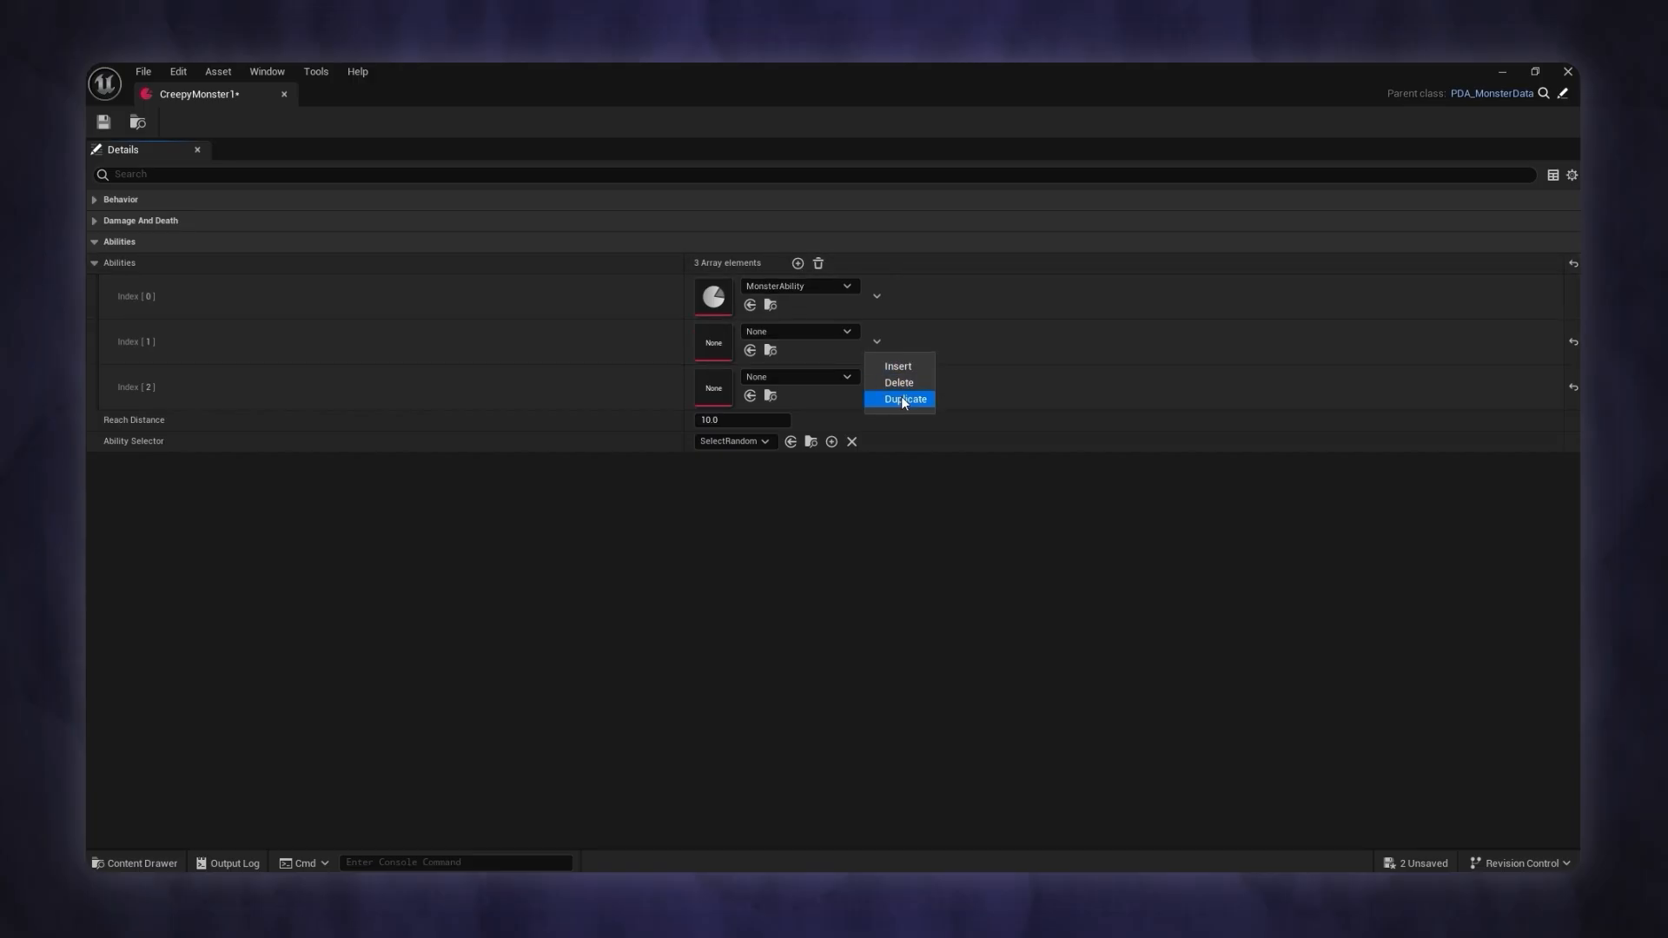
{"action": "left_click", "coordinate": [898, 382]}
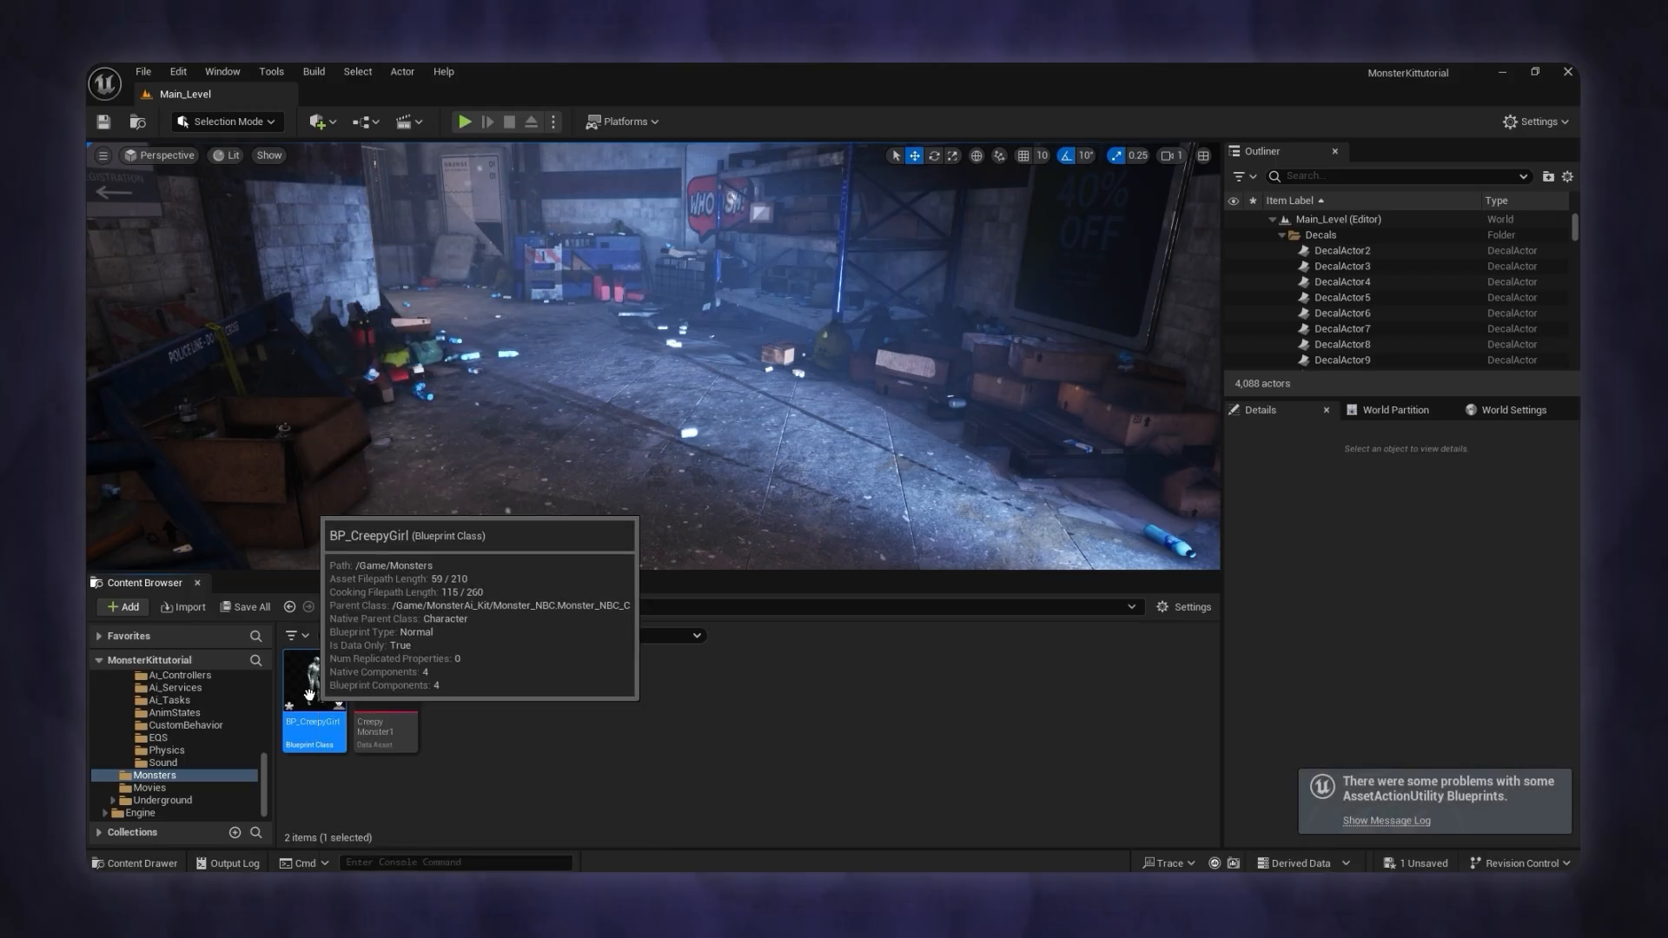
Step: Assign CreepyMonster1 data, RedTeam team tag and an animation blueprint to BP_CreepyGirl
{"action": "double_click", "coordinate": [311, 679]}
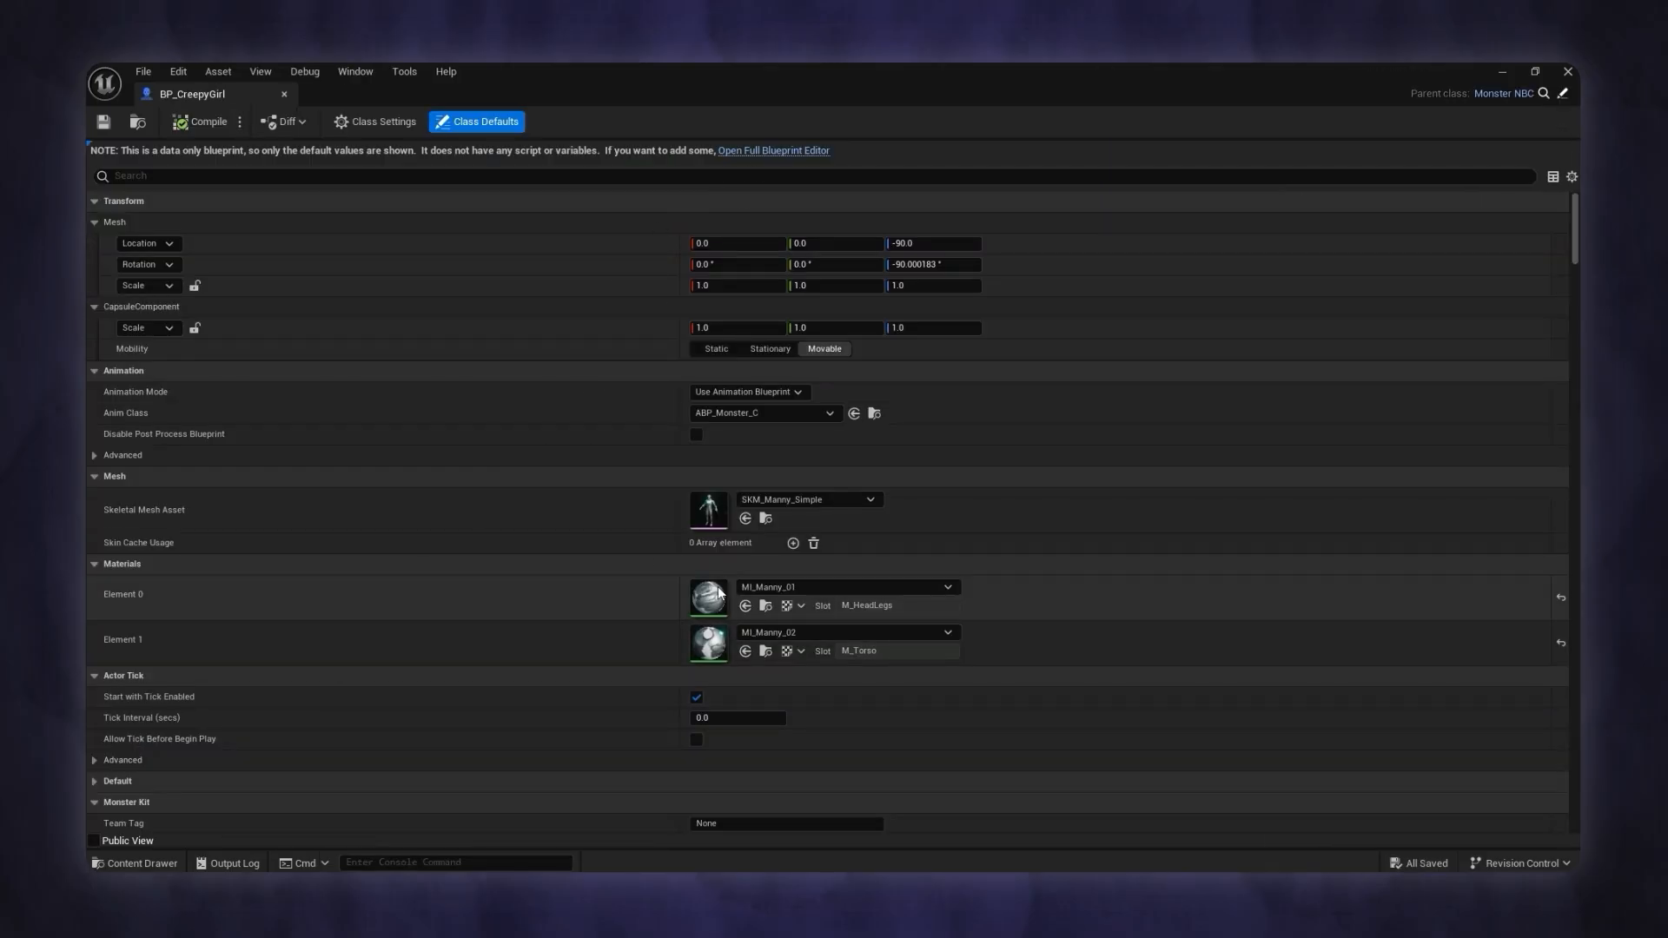
{"action": "scroll", "scroll_direction": "down", "scroll_amount": 3}
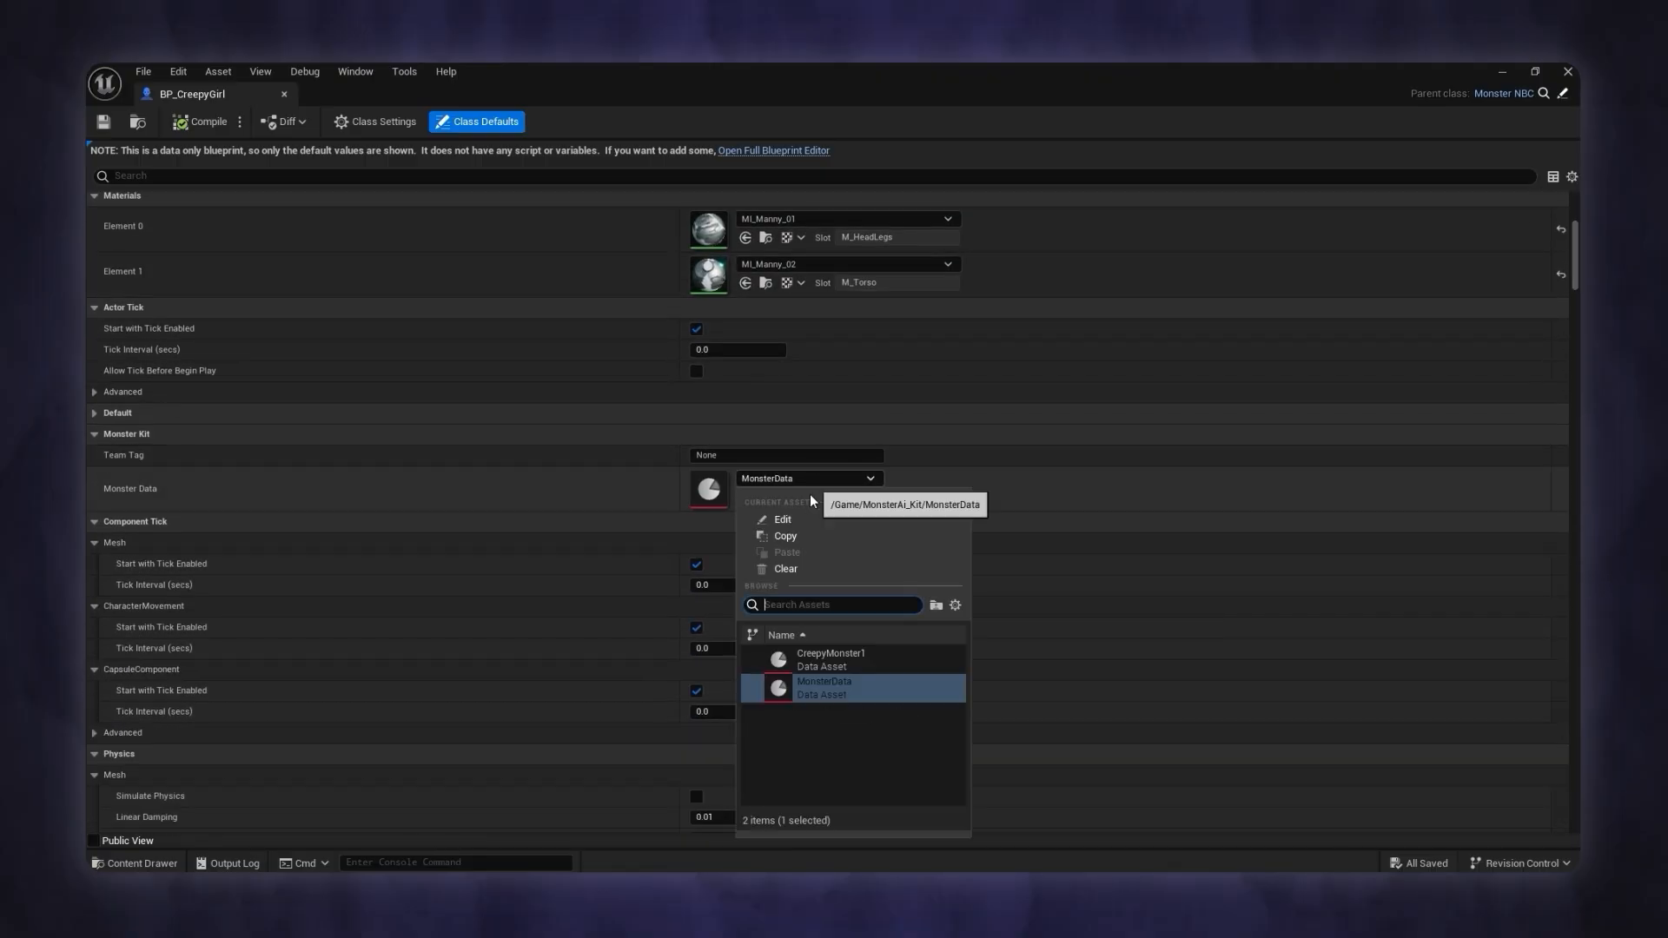
{"action": "left_click", "coordinate": [831, 653]}
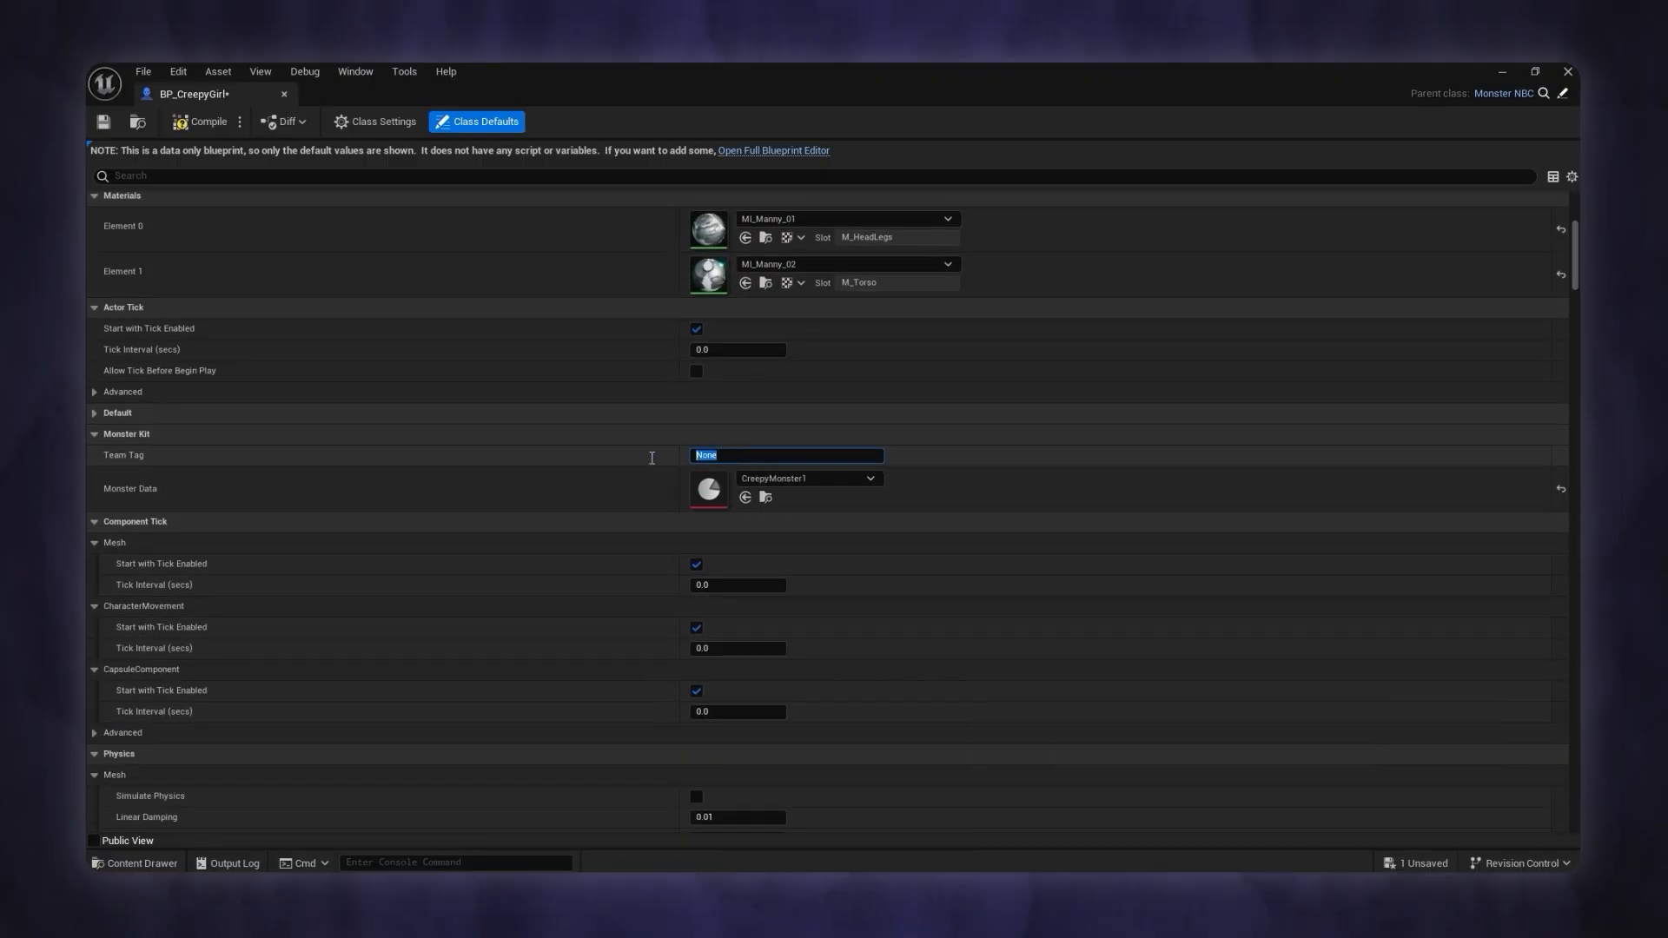
{"action": "type", "text": "RedTeam"}
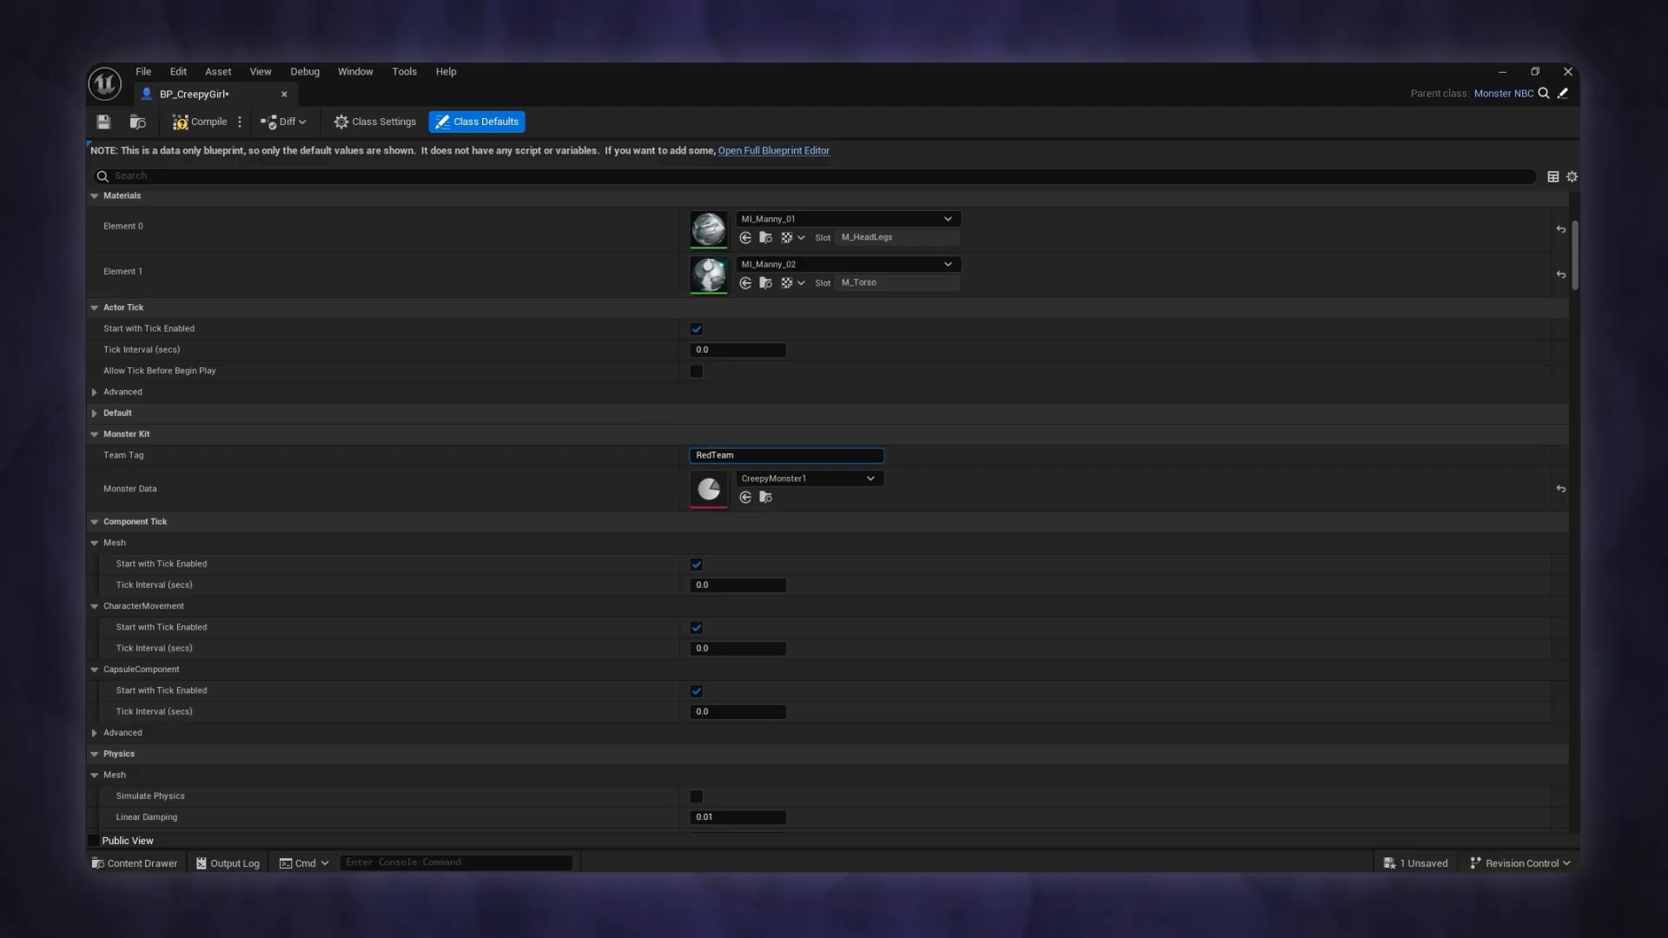
{"action": "left_click", "coordinate": [869, 500]}
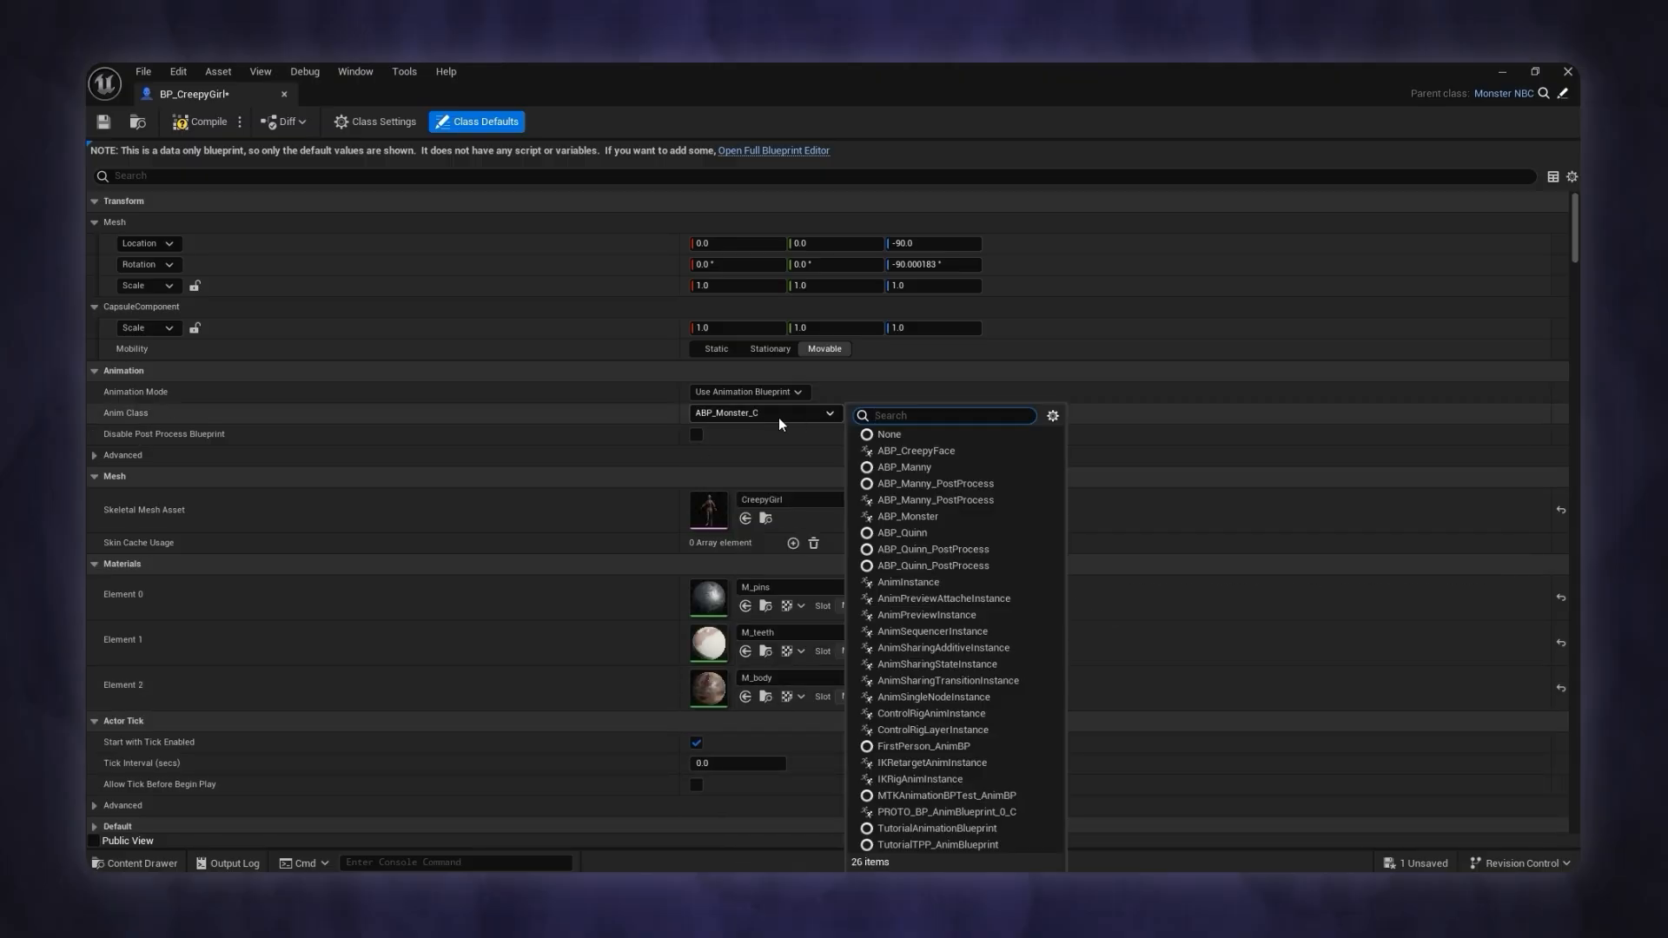
{"action": "left_click", "coordinate": [772, 150]}
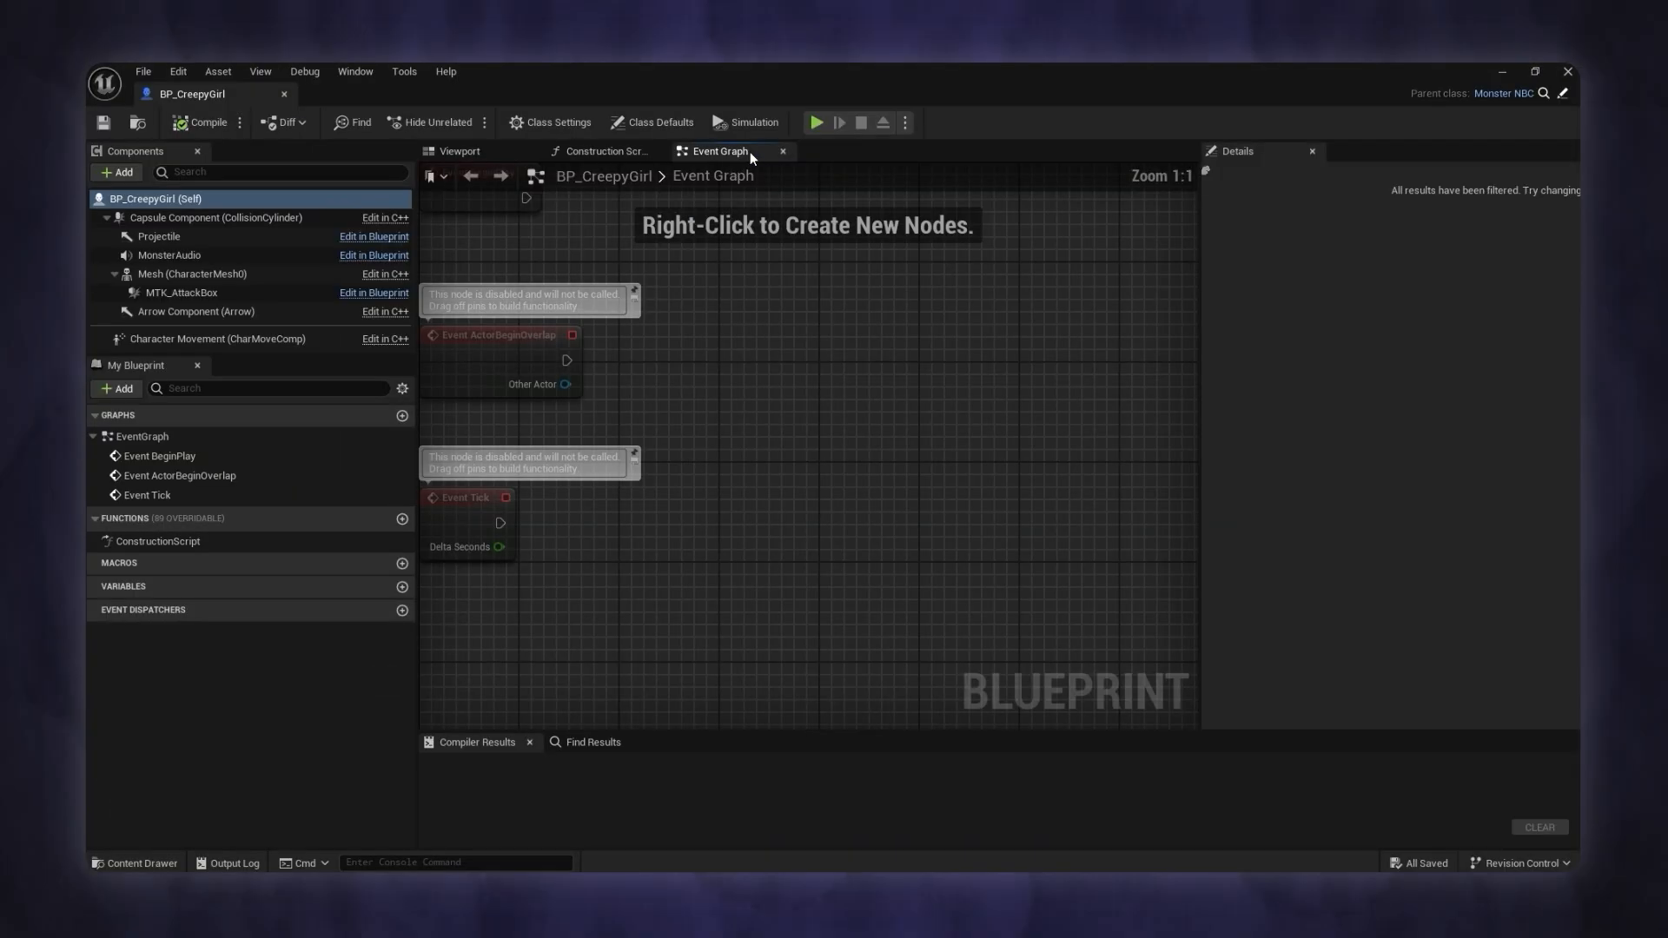
Step: Return to Main_Level and place a BP_CreepyGirl instance in the warehouse viewport
{"action": "left_click", "coordinate": [657, 122]}
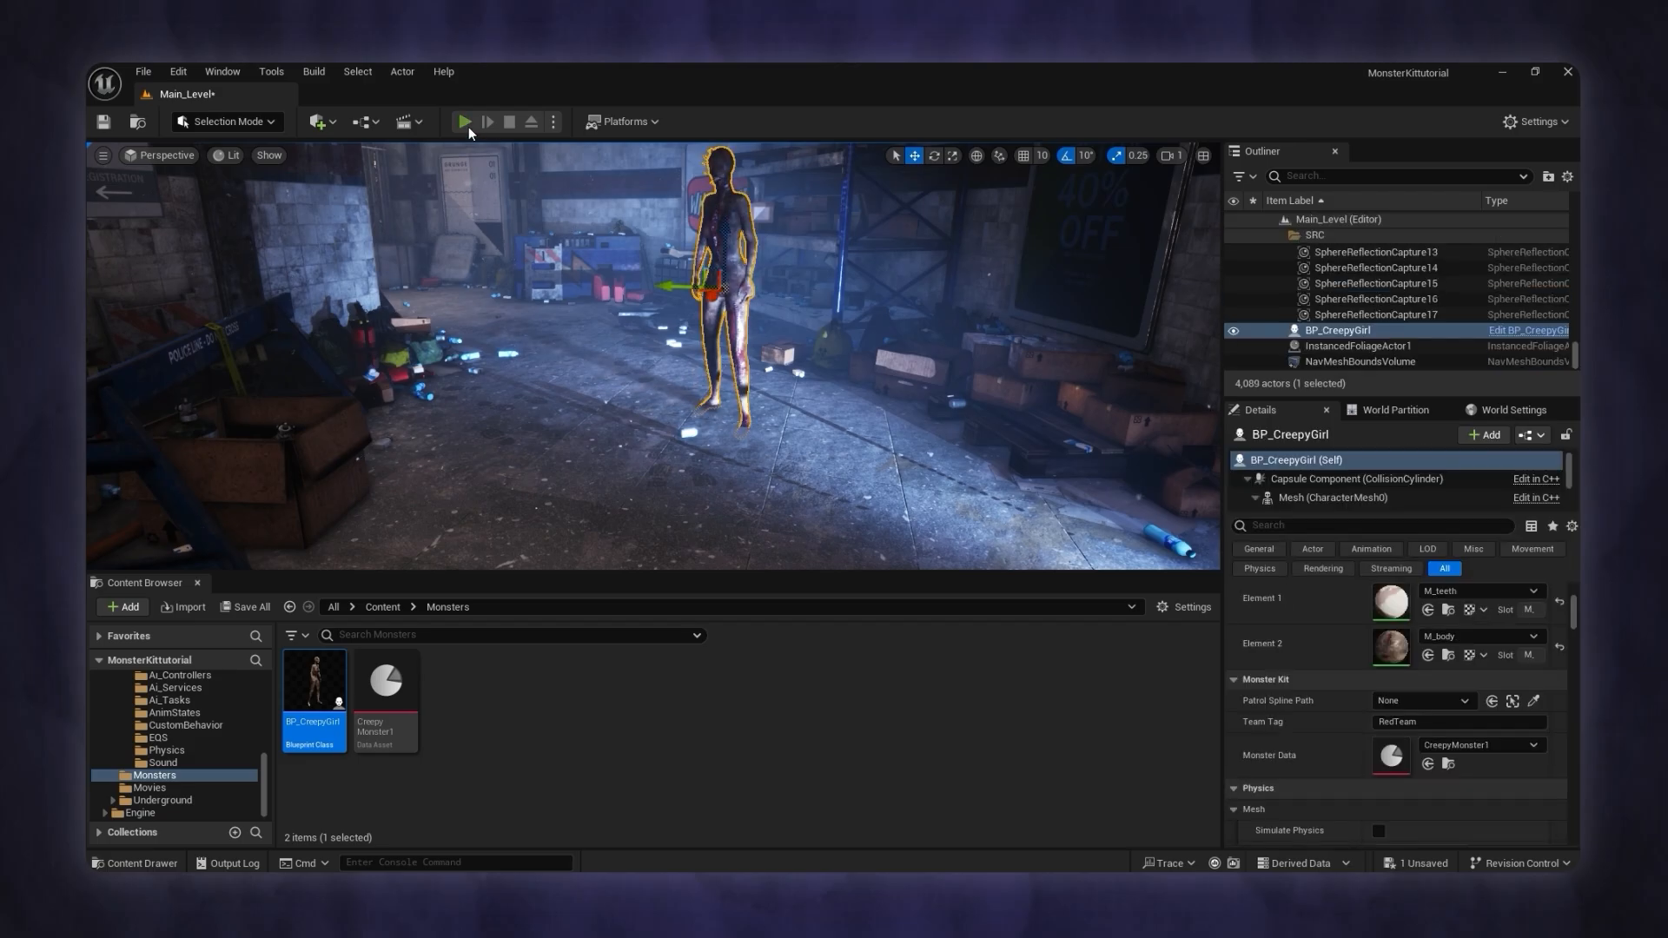
{"action": "left_click", "coordinate": [462, 122]}
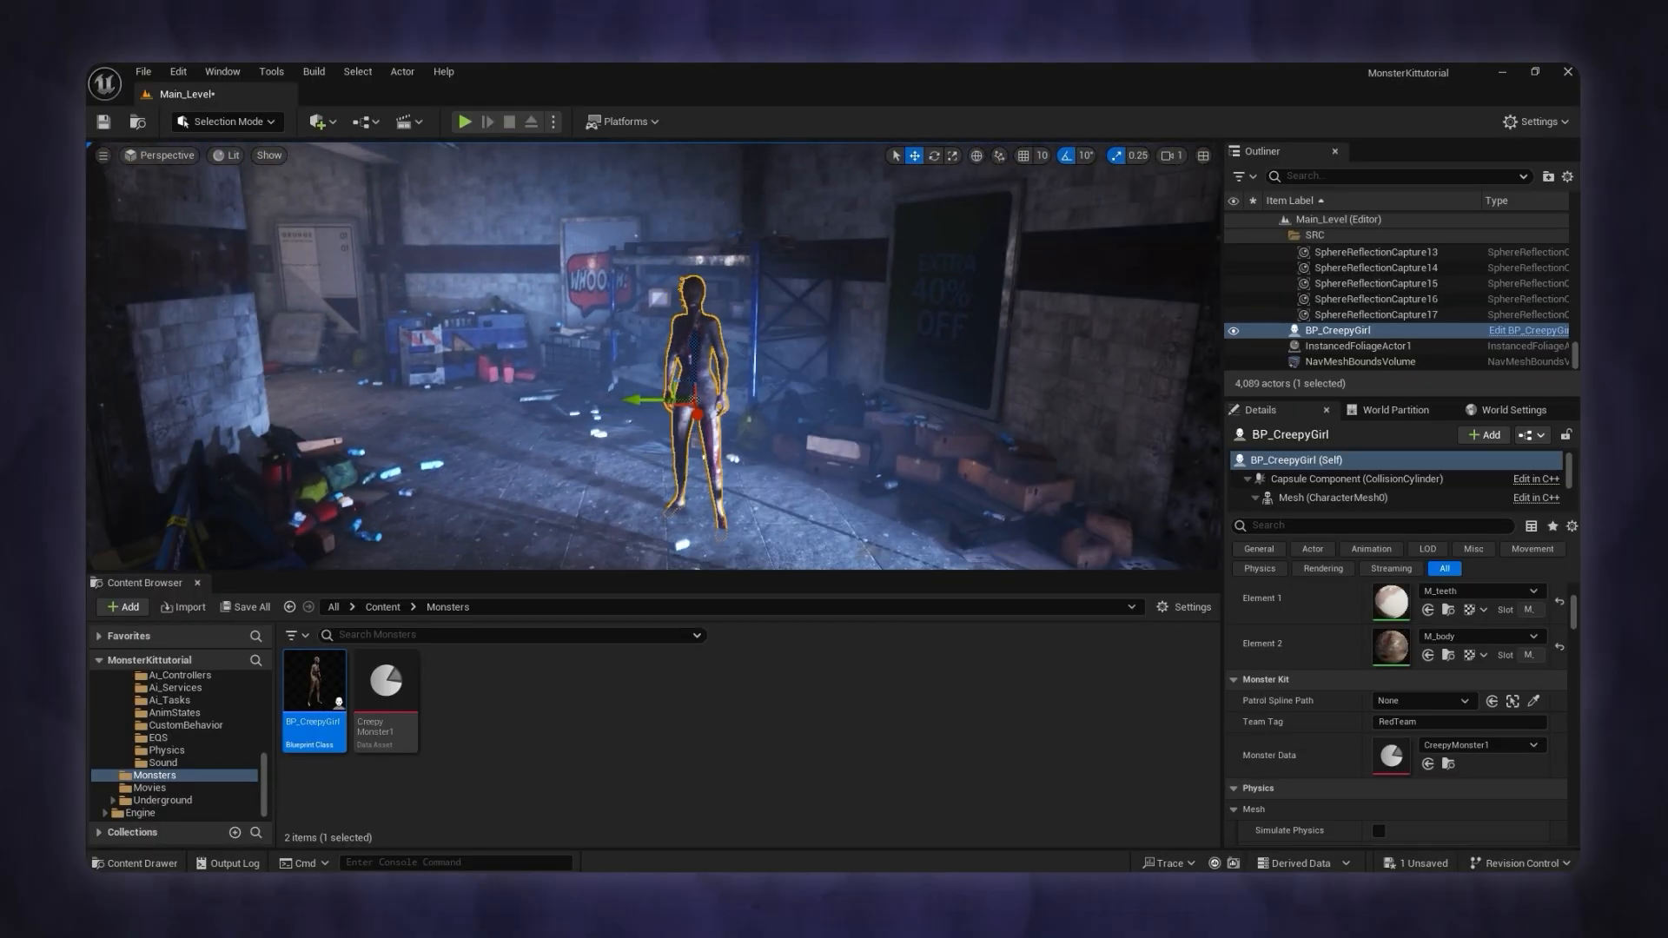
Step: Duplicate CreepyMonster1 and open the CreepyMonster2 copy for editing
{"action": "right_click", "coordinate": [386, 686]}
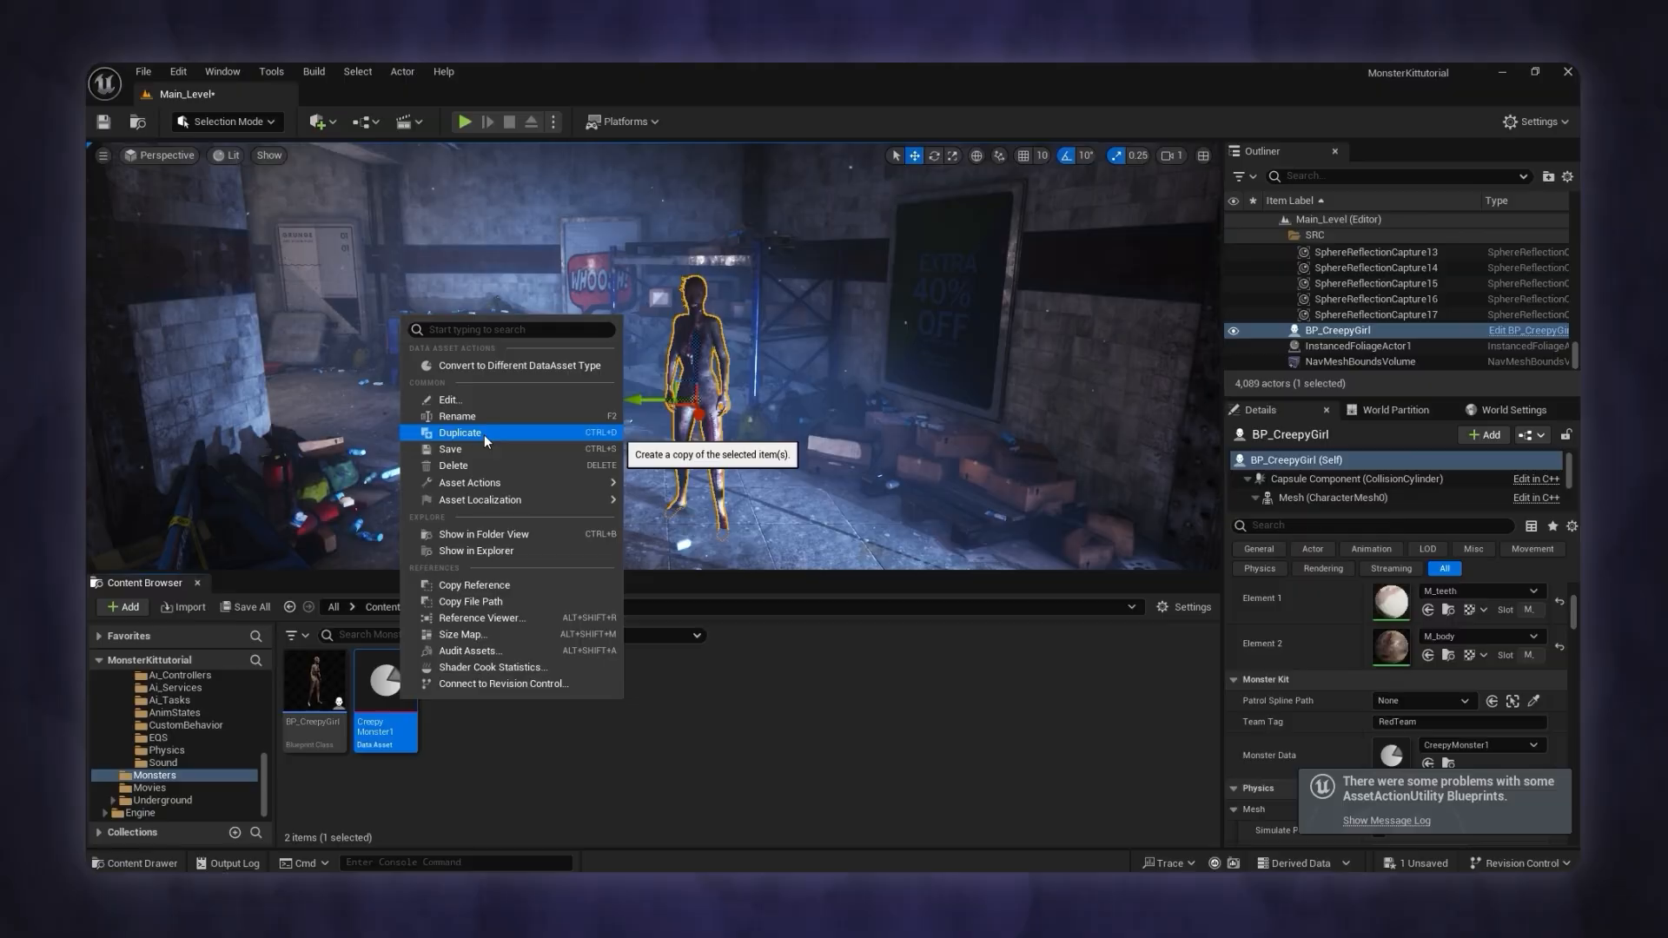
{"action": "left_click", "coordinate": [458, 433]}
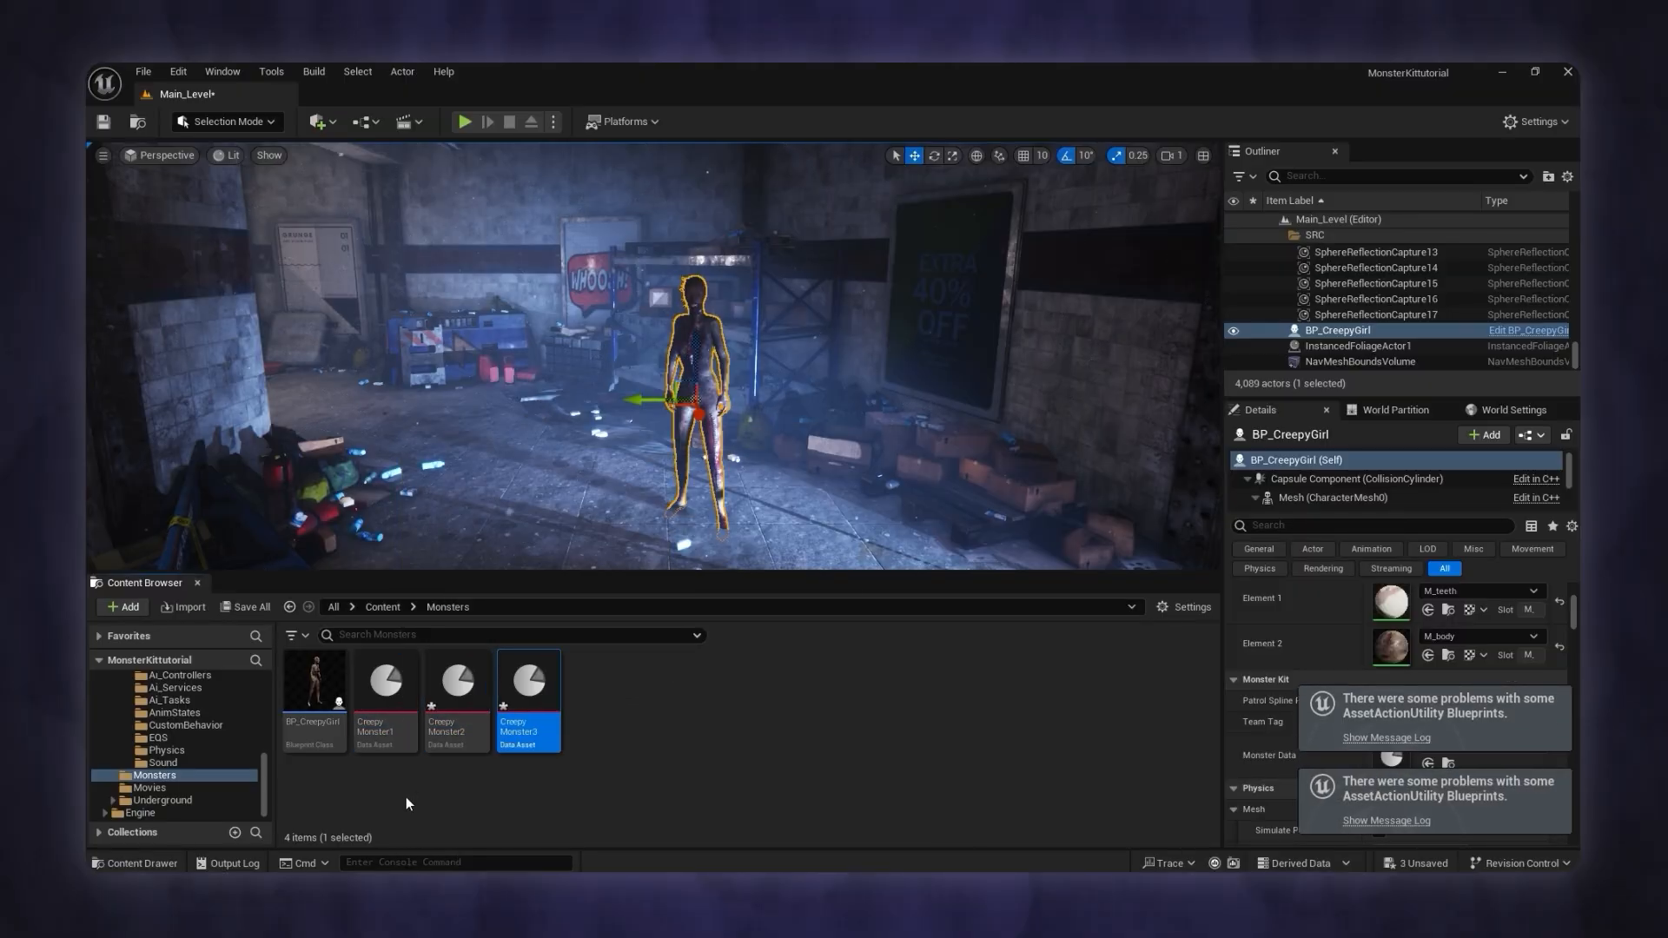
{"action": "double_click", "coordinate": [453, 681]}
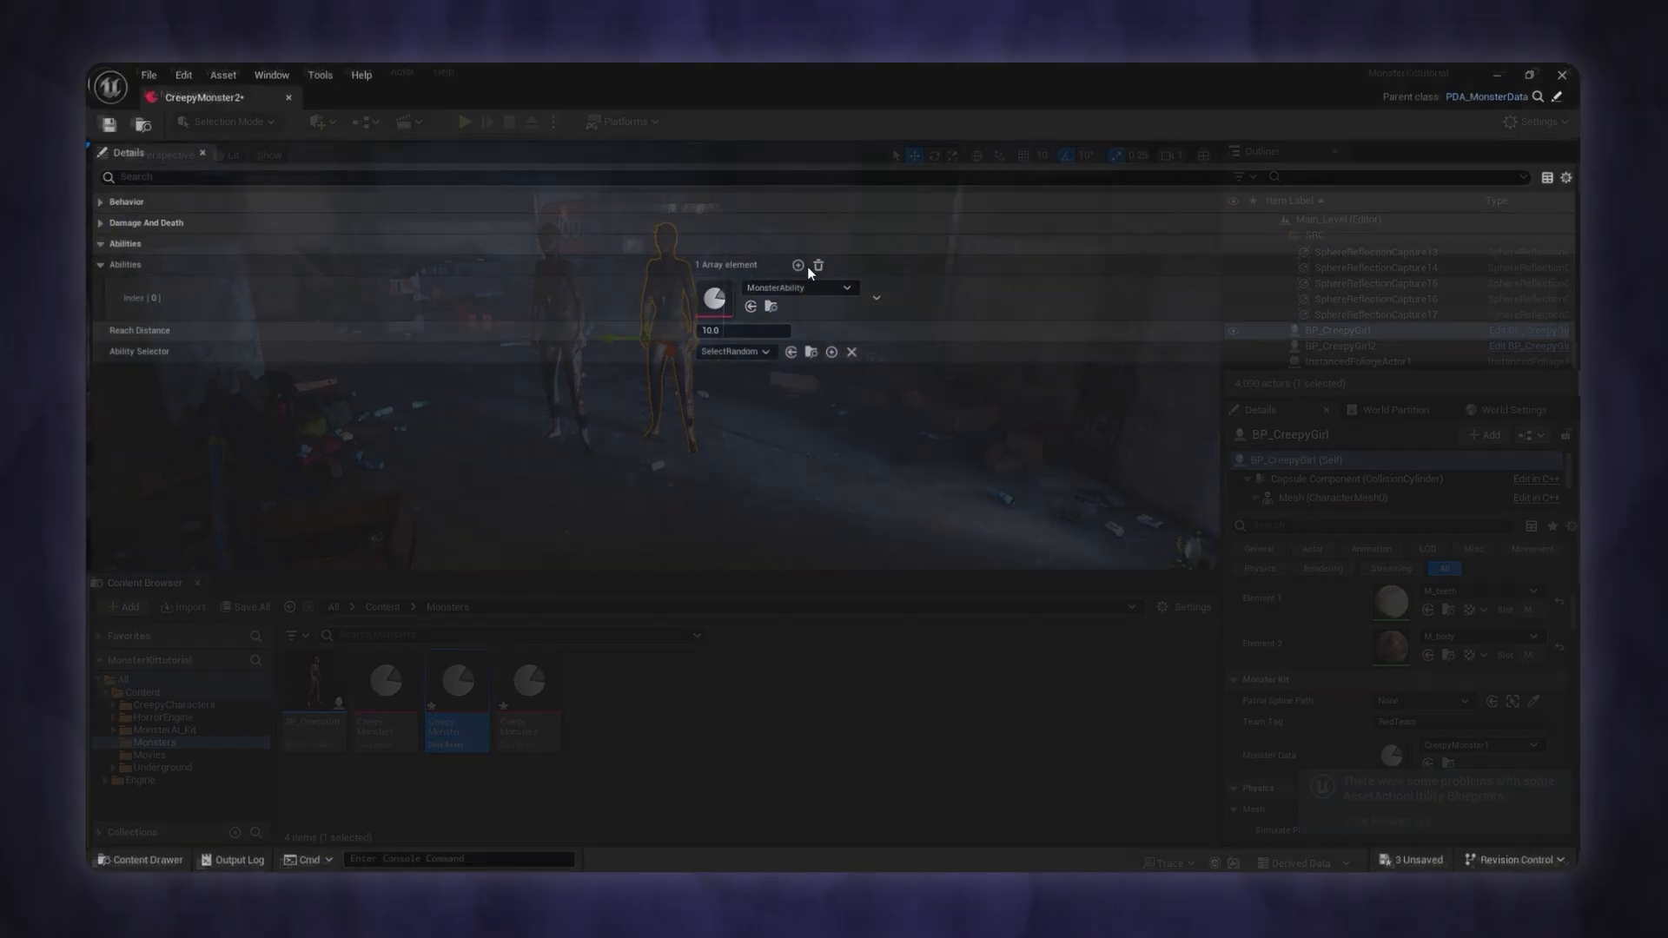